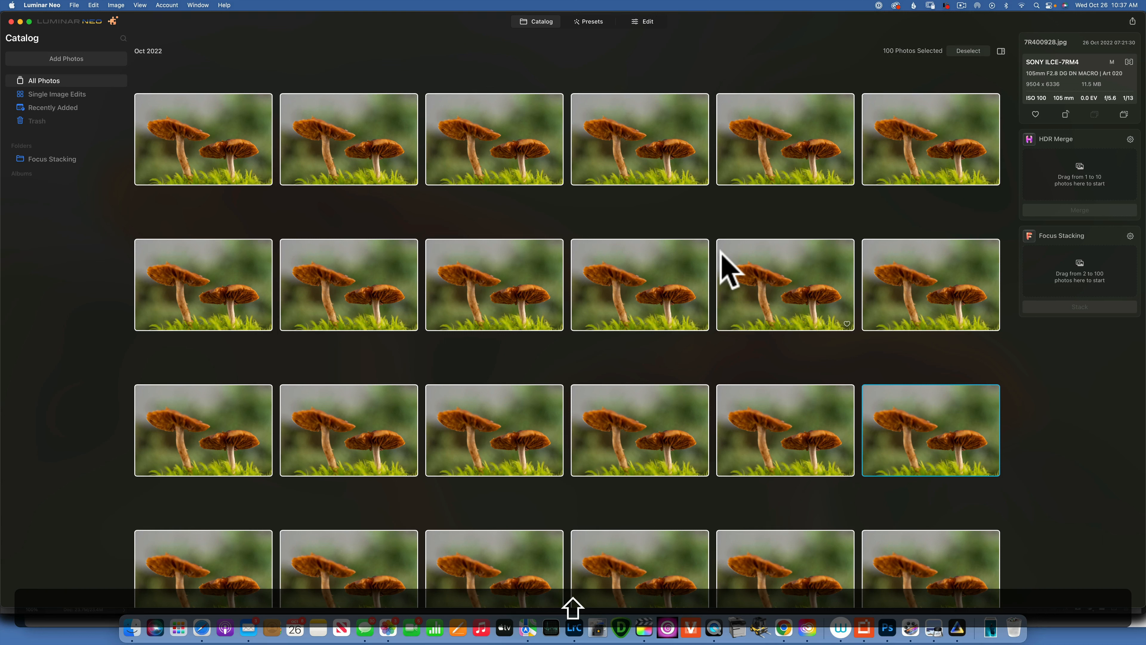
{"action": "mouse_move", "coordinate": [632, 307]}
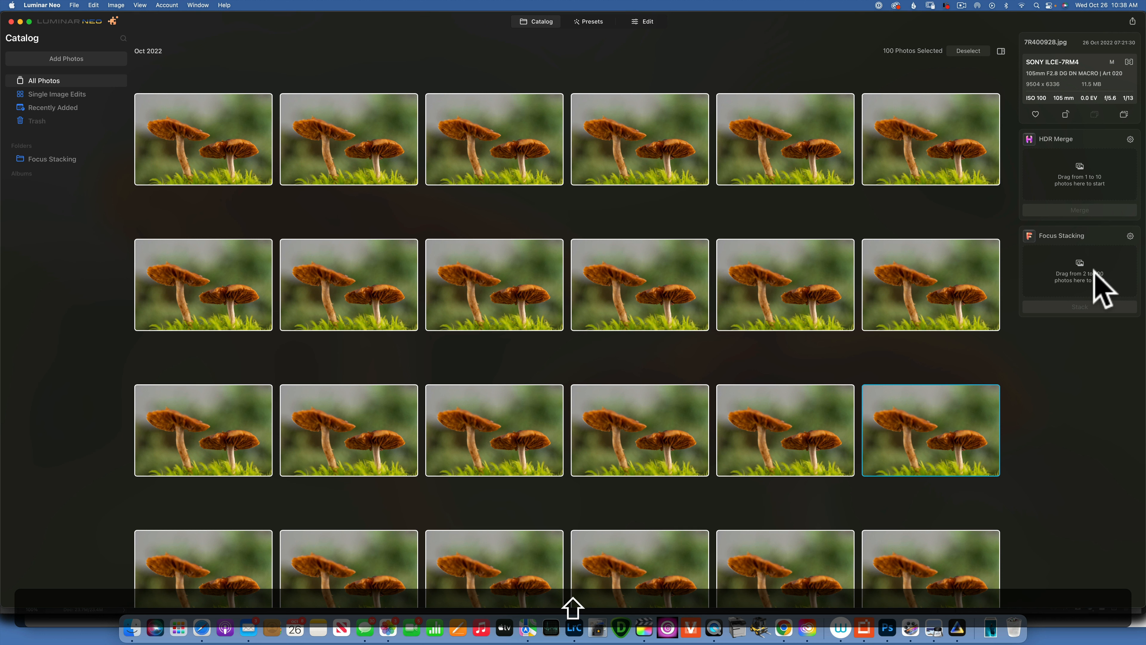
Step: Scroll down to the IMG_0771.JPG studio-setup photo showing the reflector, light and camera lens
{"action": "scroll", "scroll_direction": "down", "scroll_amount": 3}
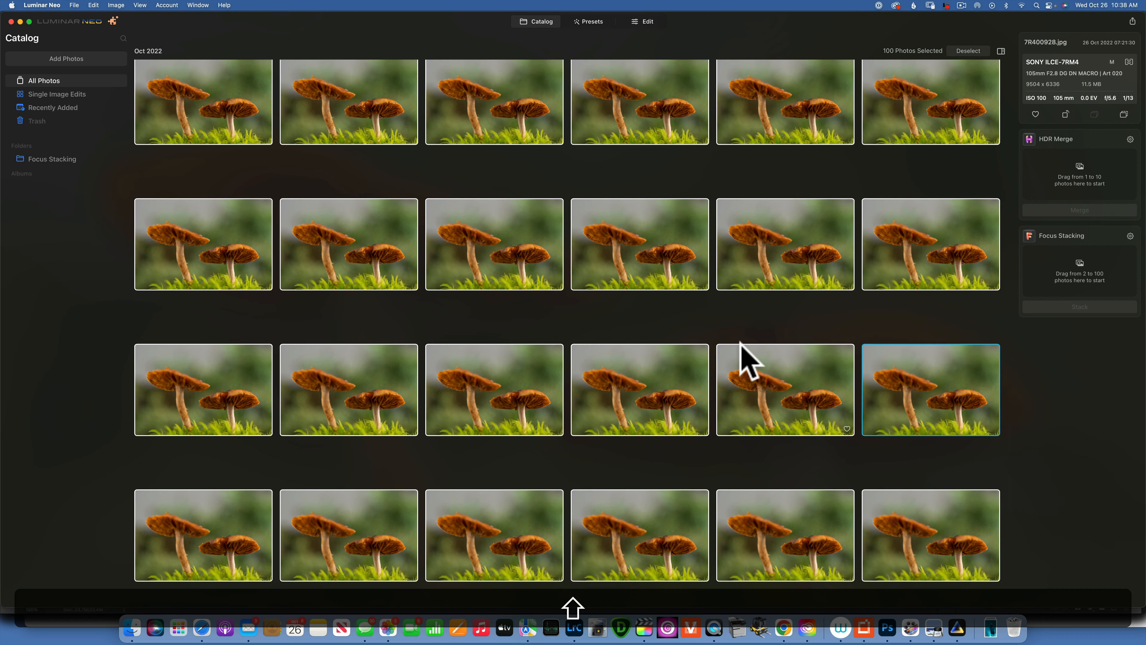
{"action": "scroll", "scroll_direction": "down", "scroll_amount": 3}
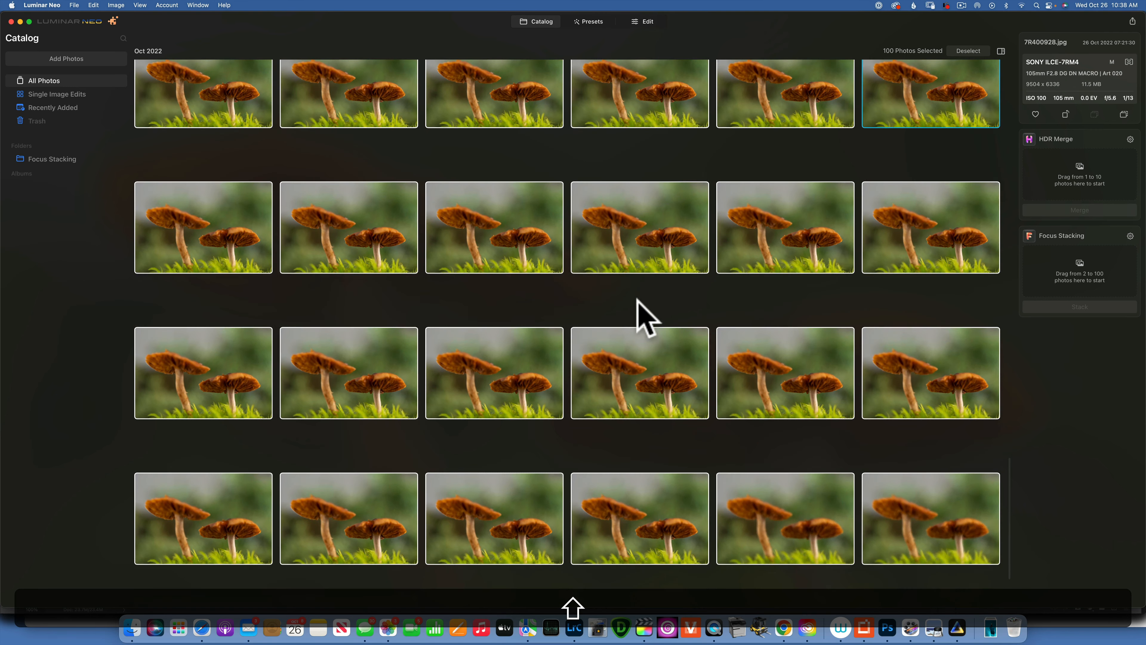
{"action": "scroll", "scroll_direction": "down", "scroll_amount": 3}
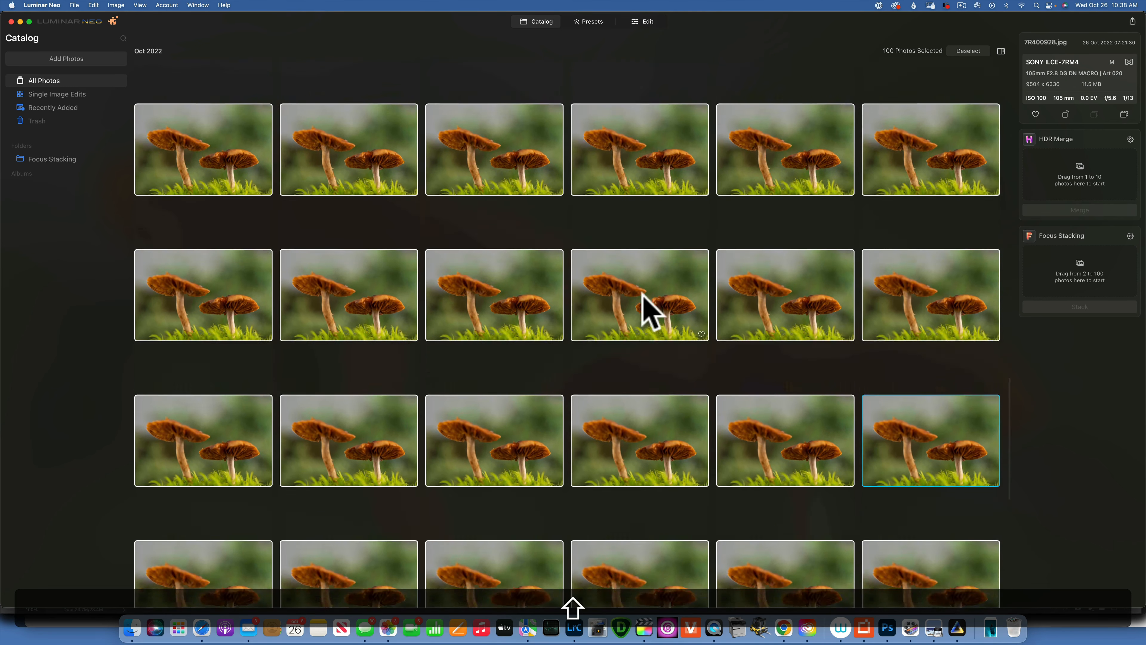
{"action": "scroll", "scroll_direction": "down", "scroll_amount": 3}
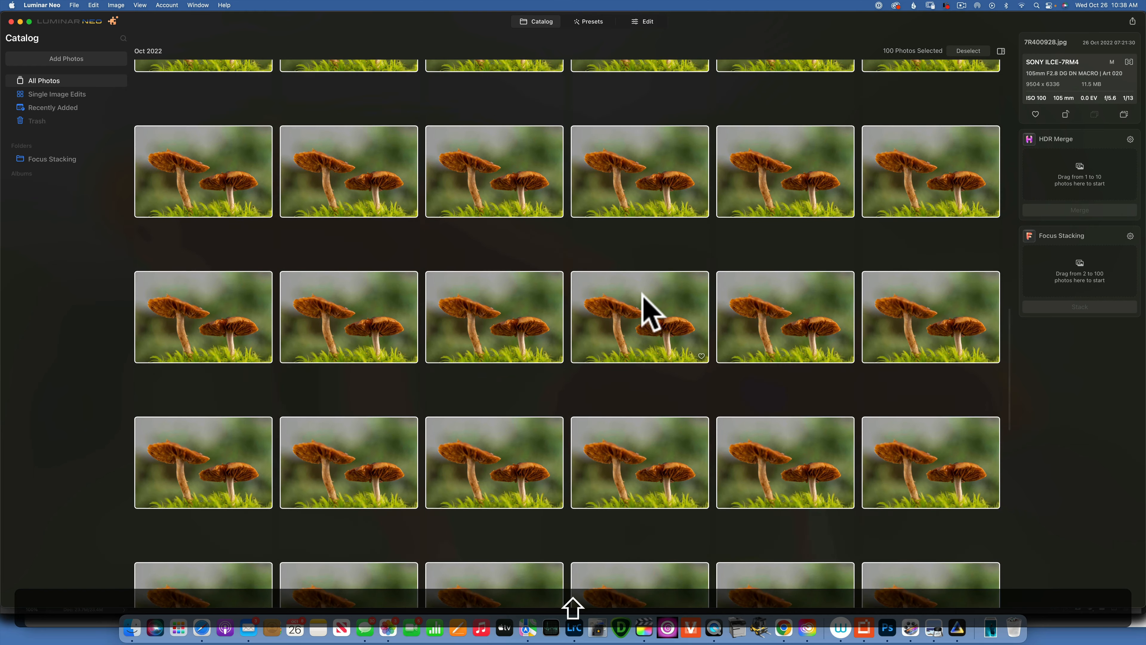
{"action": "mouse_move", "coordinate": [1064, 285]}
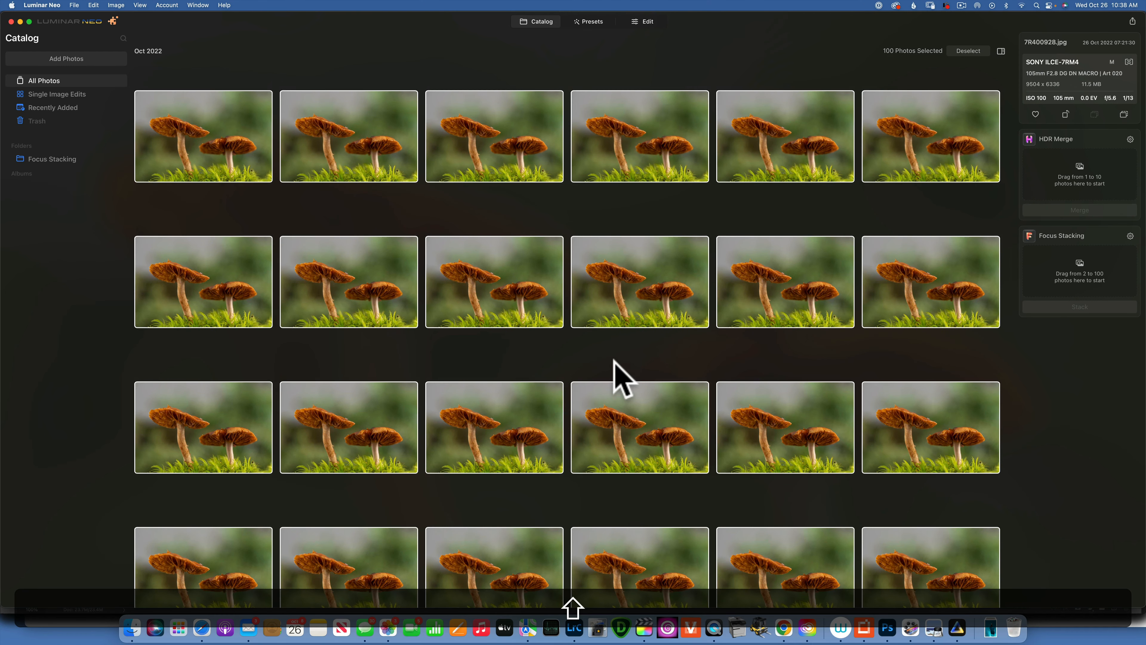
{"action": "mouse_move", "coordinate": [666, 288]}
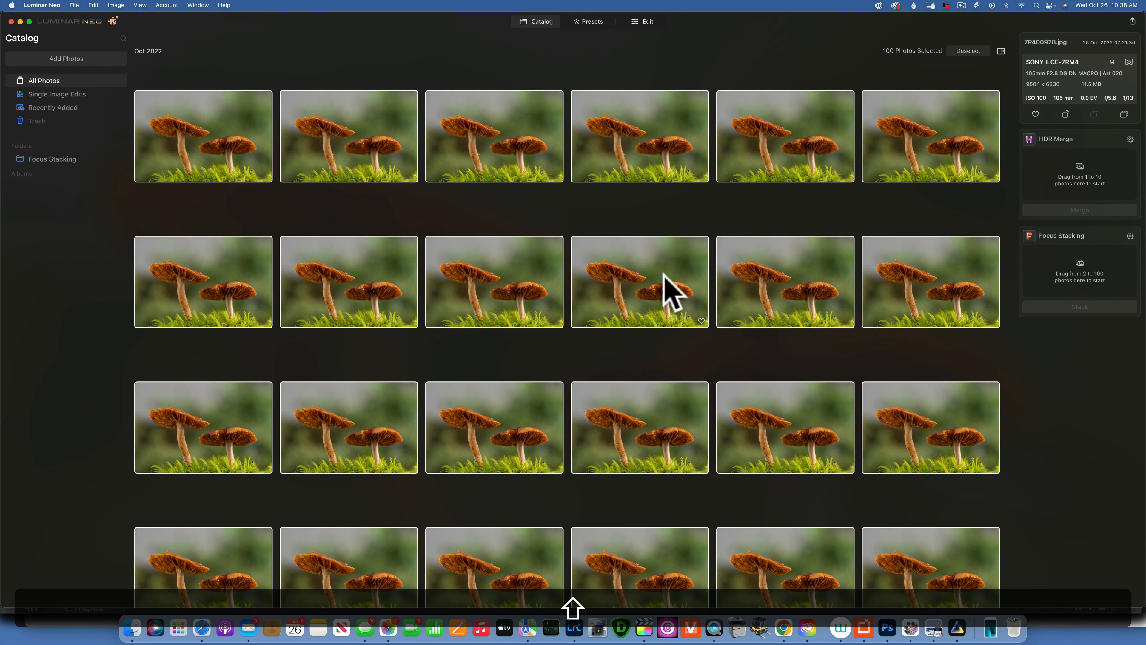
{"action": "mouse_move", "coordinate": [651, 302]}
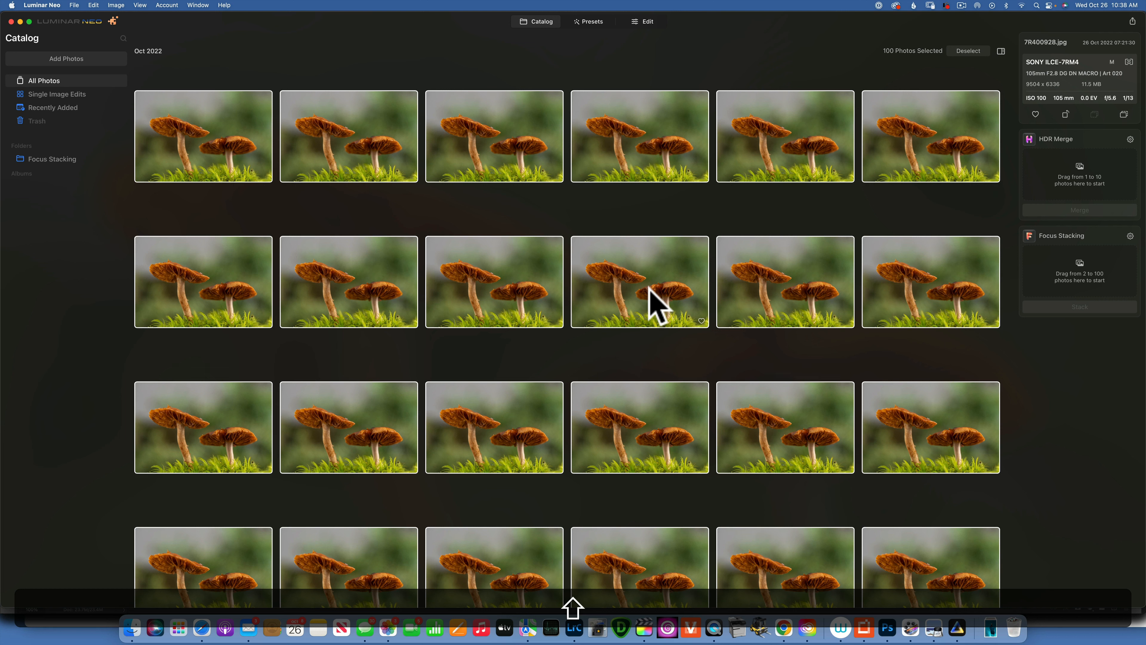
{"action": "mouse_move", "coordinate": [648, 303]}
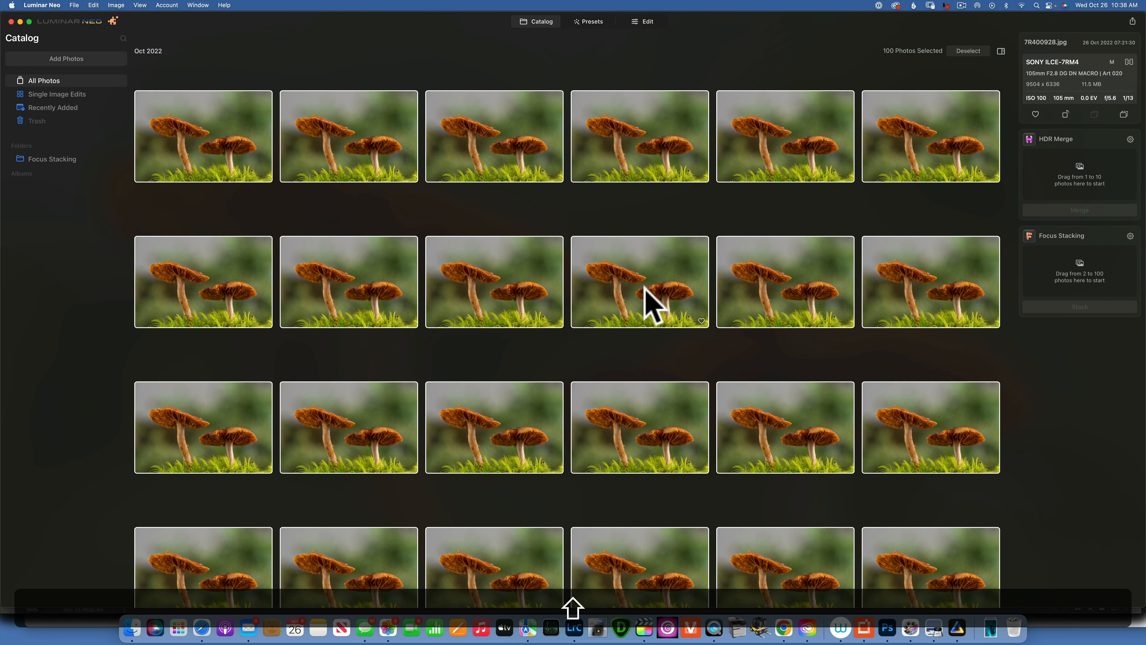
{"action": "mouse_move", "coordinate": [719, 311]}
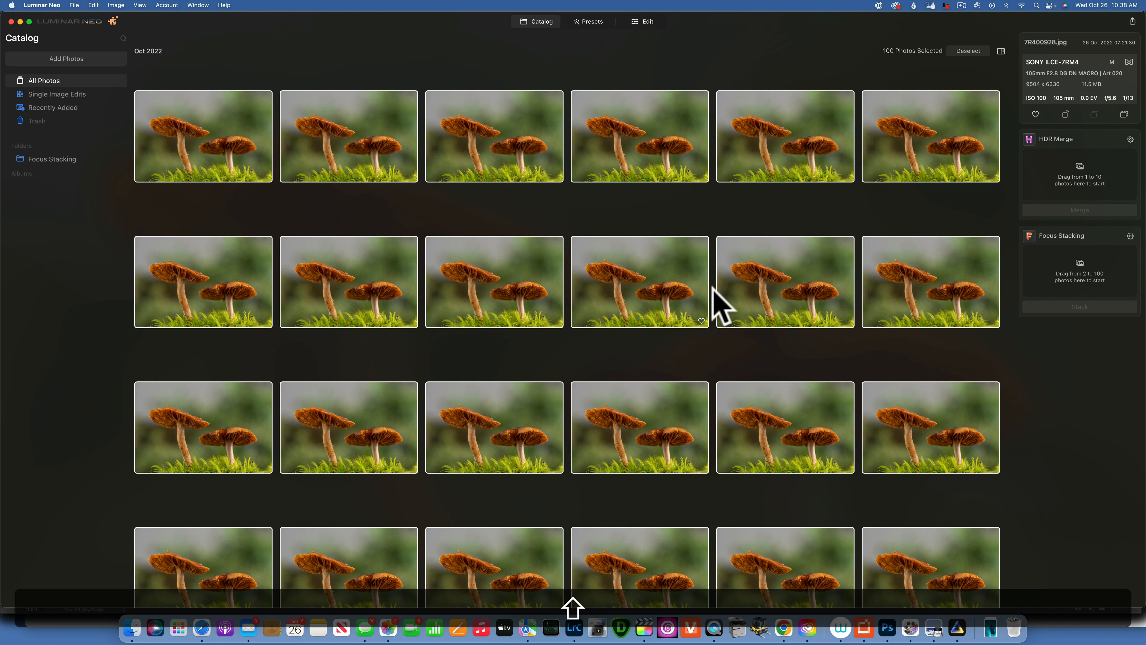
{"action": "mouse_move", "coordinate": [652, 294]}
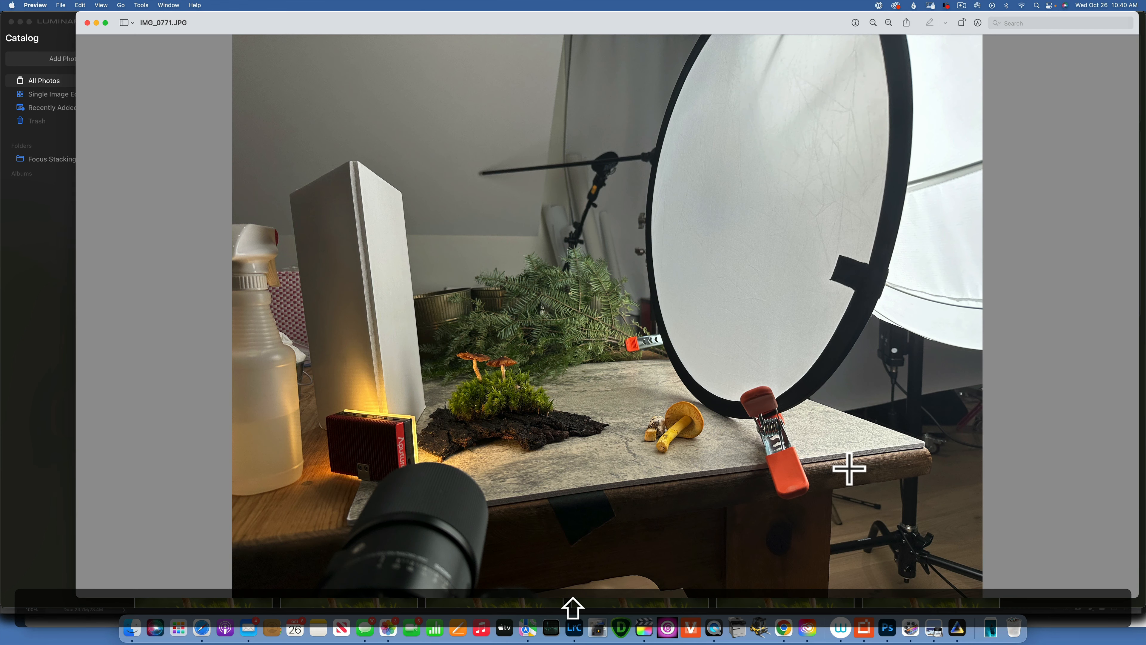
{"action": "mouse_move", "coordinate": [489, 389]}
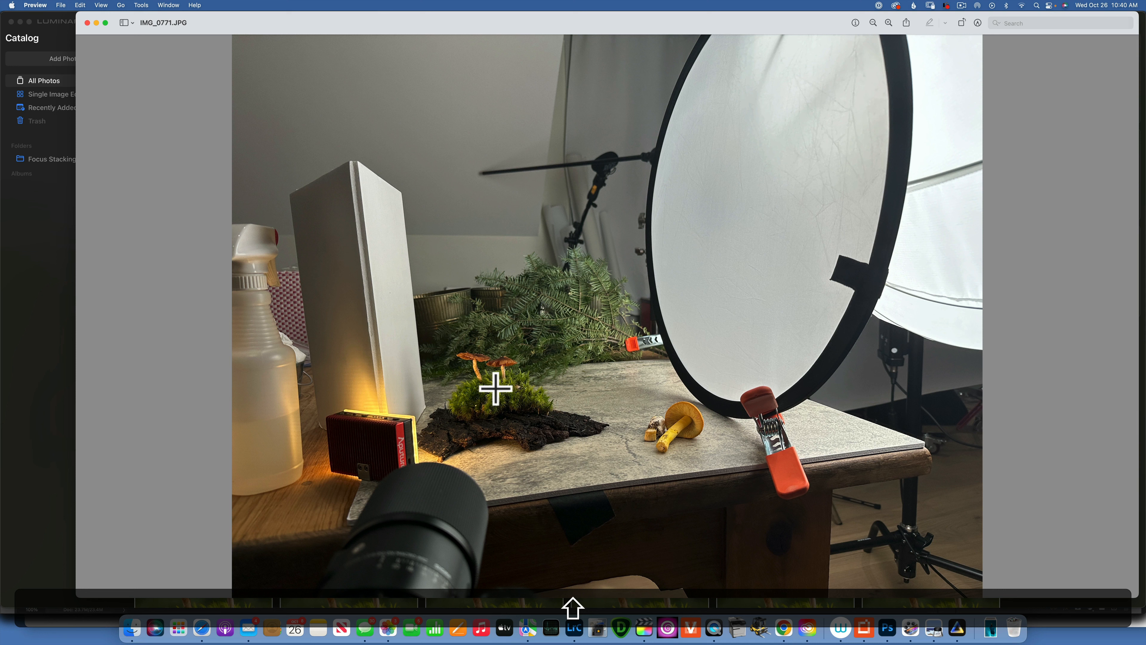
{"action": "mouse_move", "coordinate": [507, 408]}
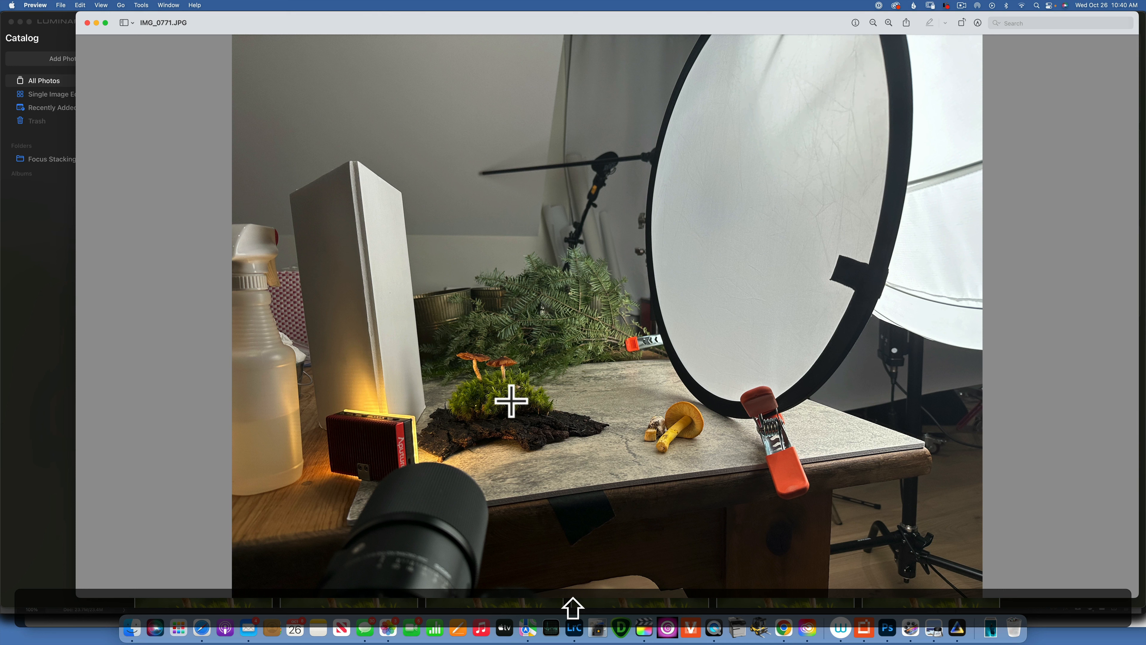
{"action": "mouse_move", "coordinate": [499, 394]}
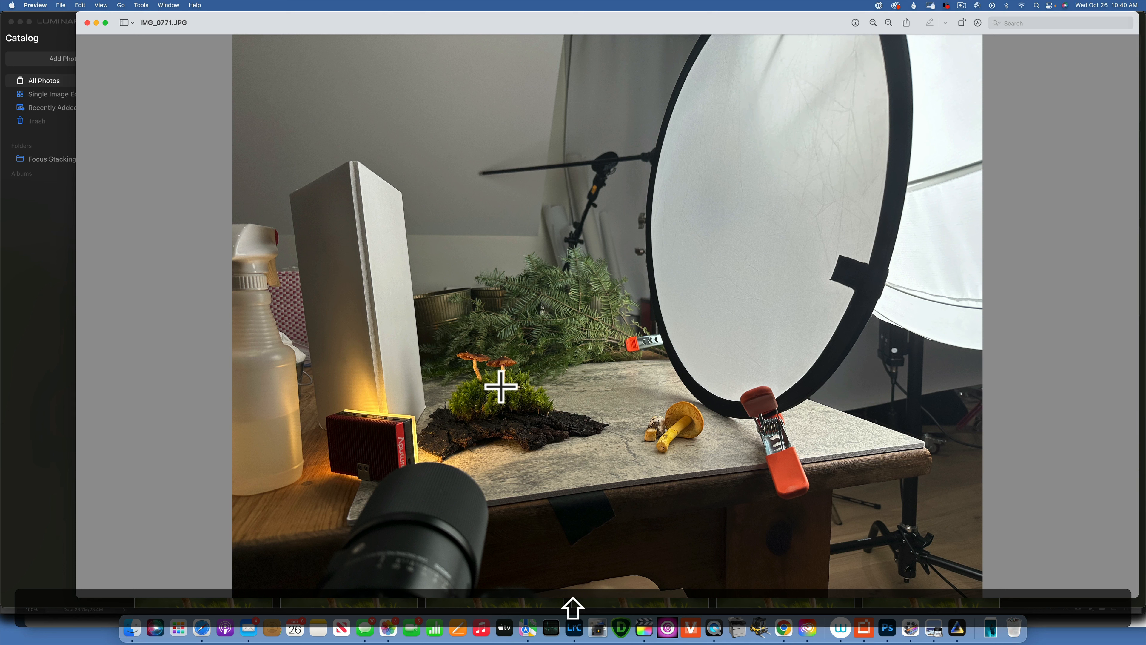
{"action": "mouse_move", "coordinate": [503, 421]}
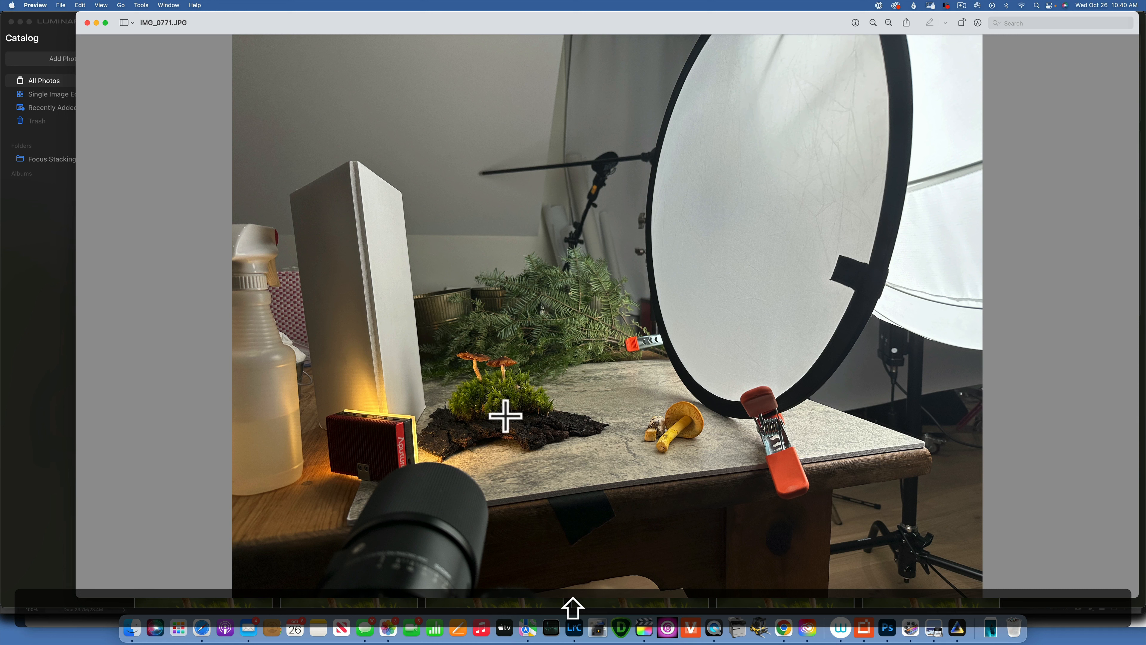
{"action": "mouse_move", "coordinate": [531, 440]}
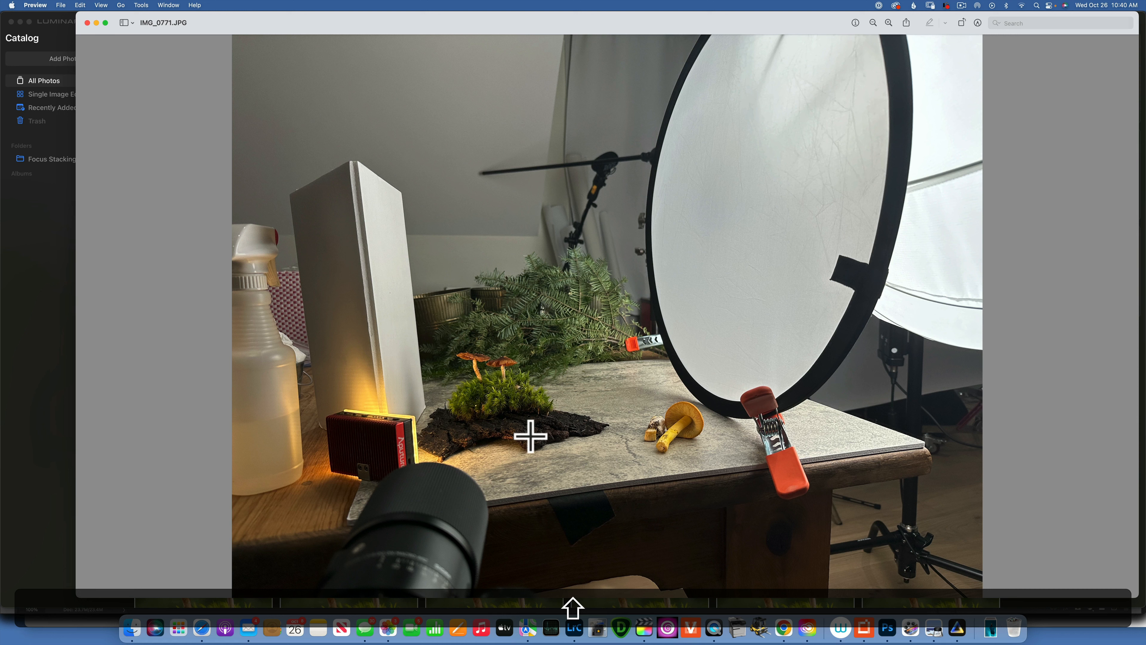
{"action": "mouse_move", "coordinate": [870, 246]}
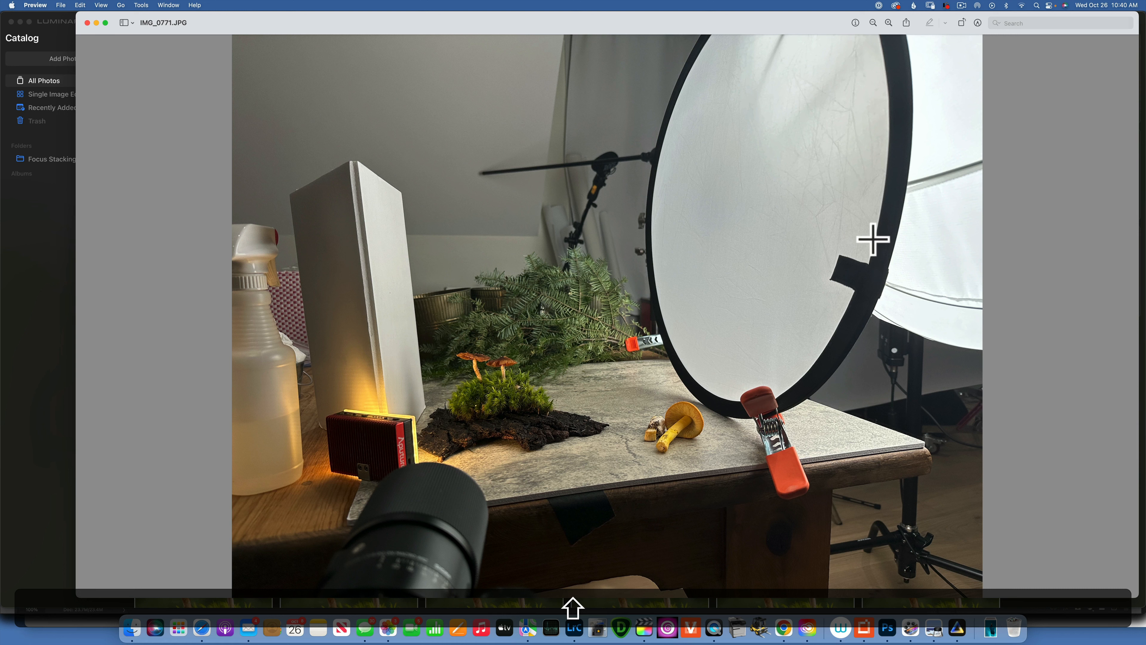
{"action": "mouse_move", "coordinate": [335, 400]}
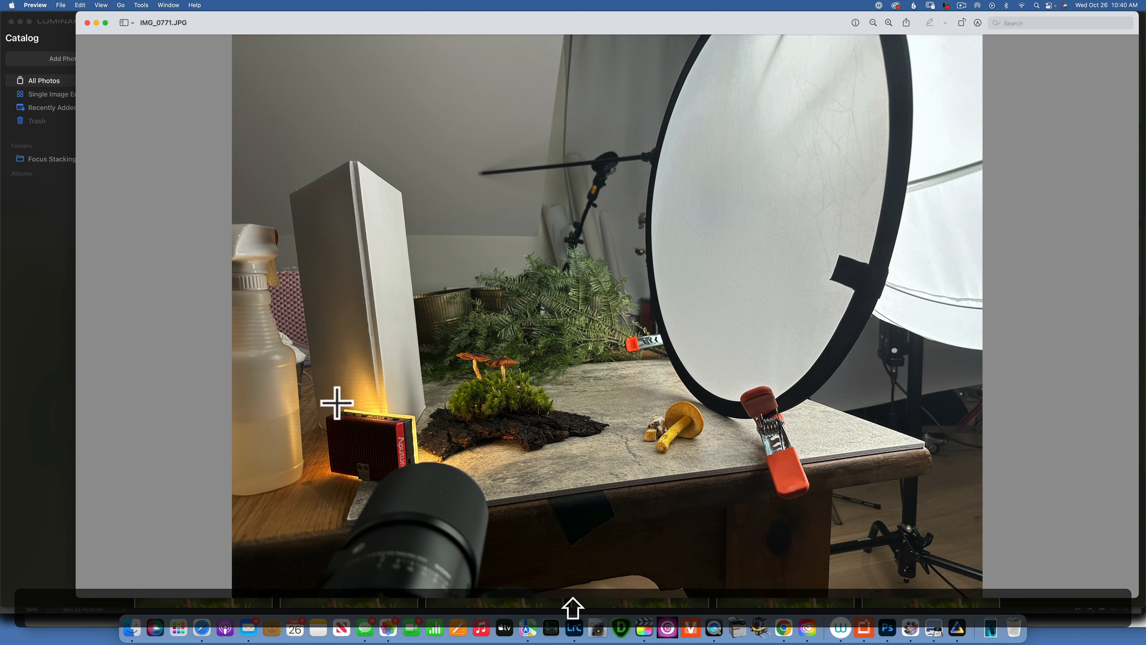
{"action": "mouse_move", "coordinate": [408, 456]}
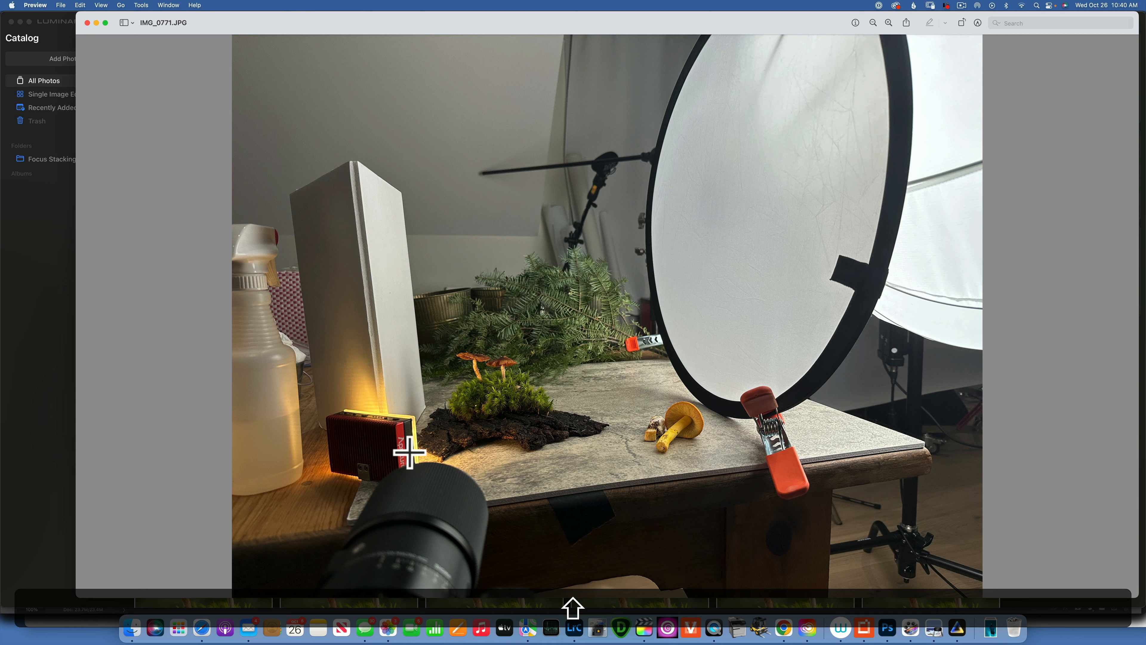
{"action": "mouse_move", "coordinate": [473, 438]}
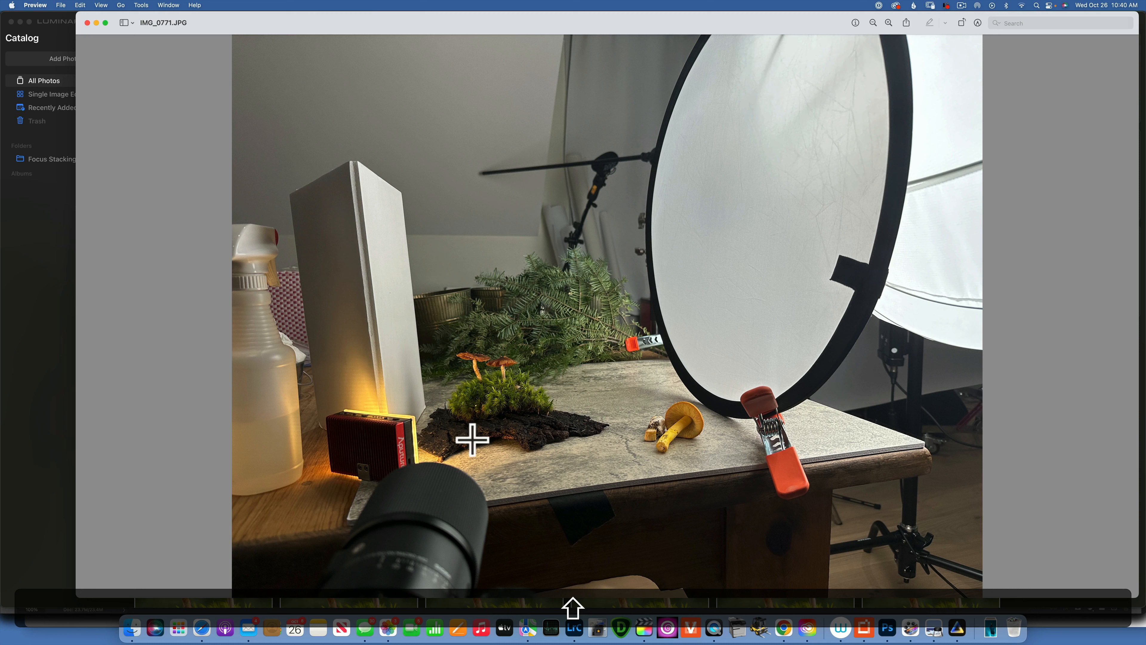
{"action": "mouse_move", "coordinate": [388, 440]}
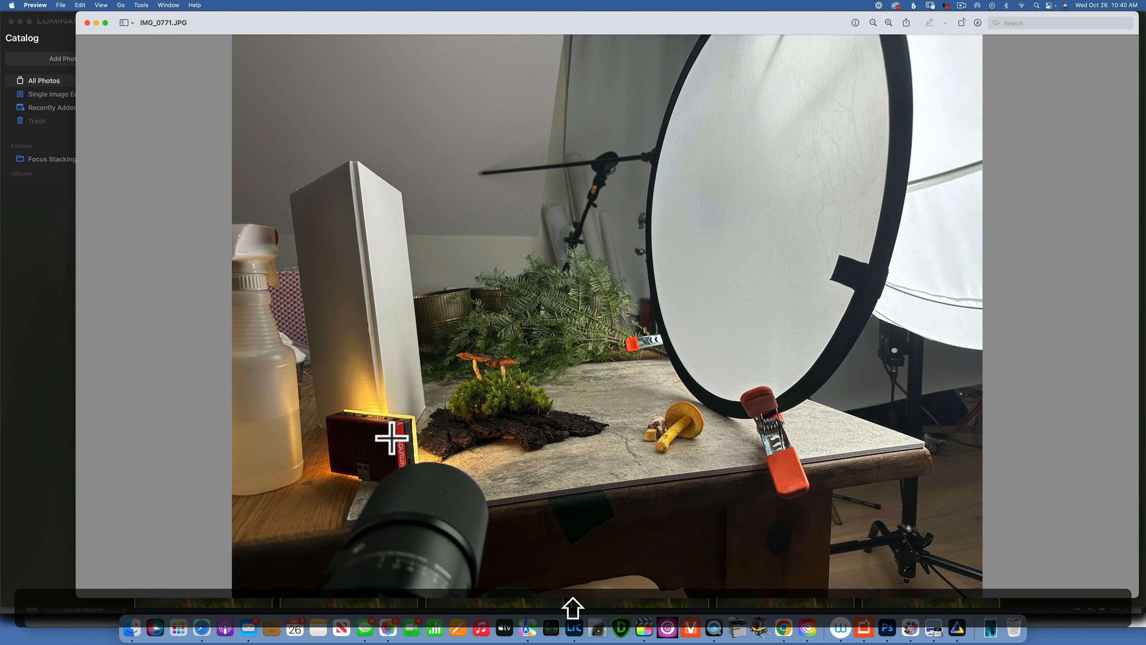
{"action": "mouse_move", "coordinate": [488, 443]}
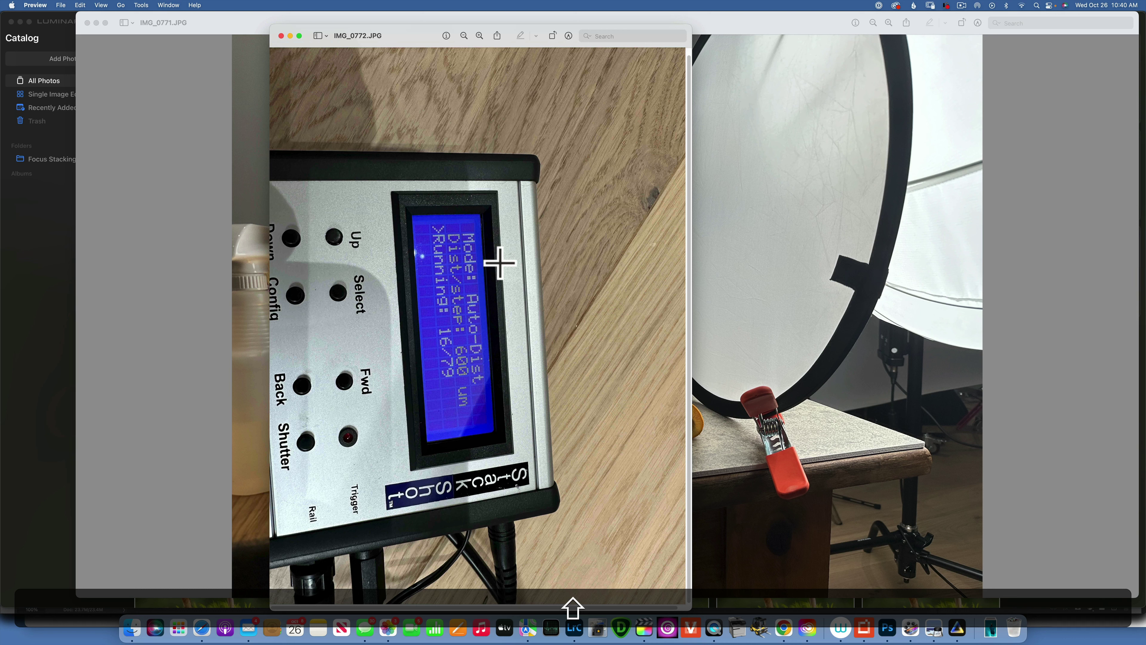
{"action": "mouse_move", "coordinate": [429, 446]}
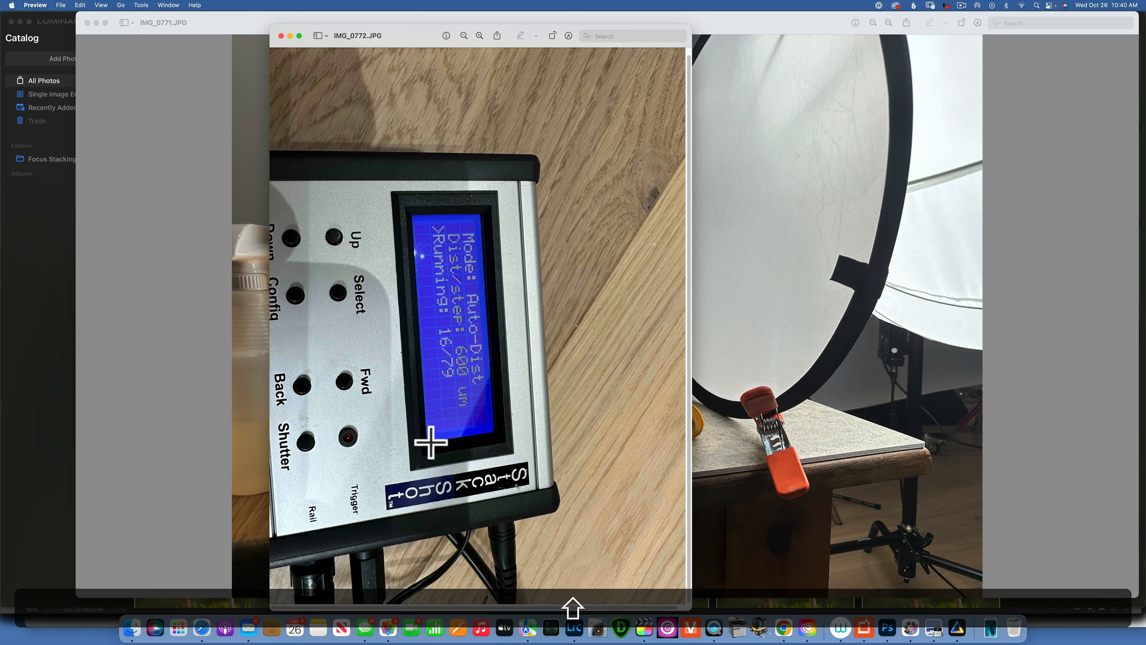
{"action": "mouse_move", "coordinate": [541, 412]}
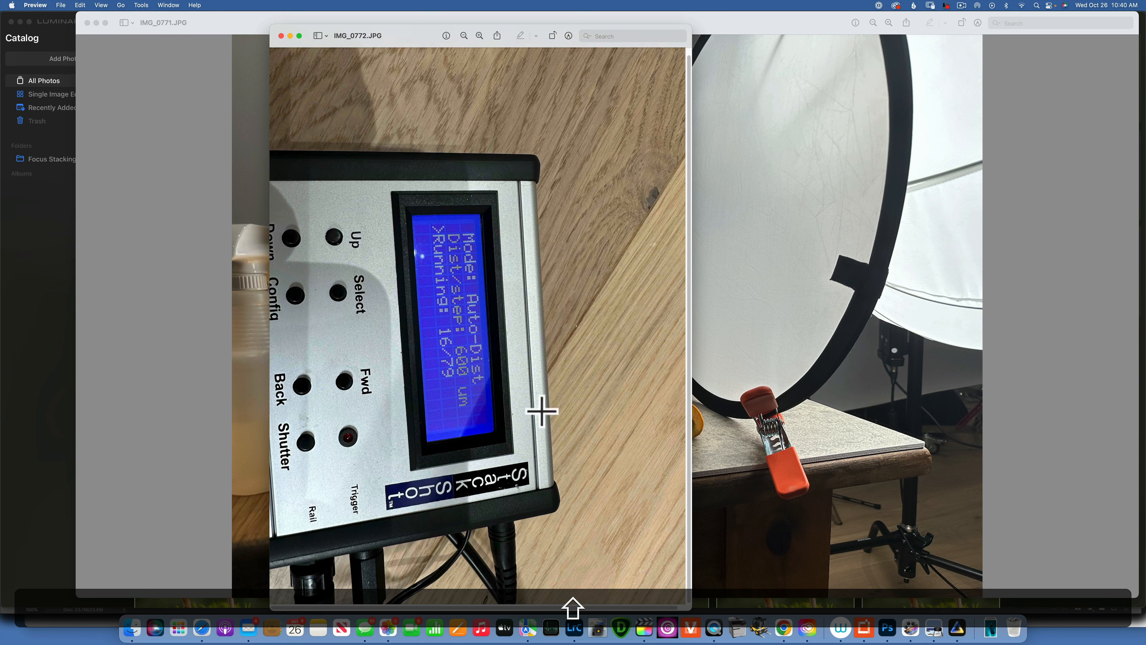
{"action": "mouse_move", "coordinate": [412, 297]}
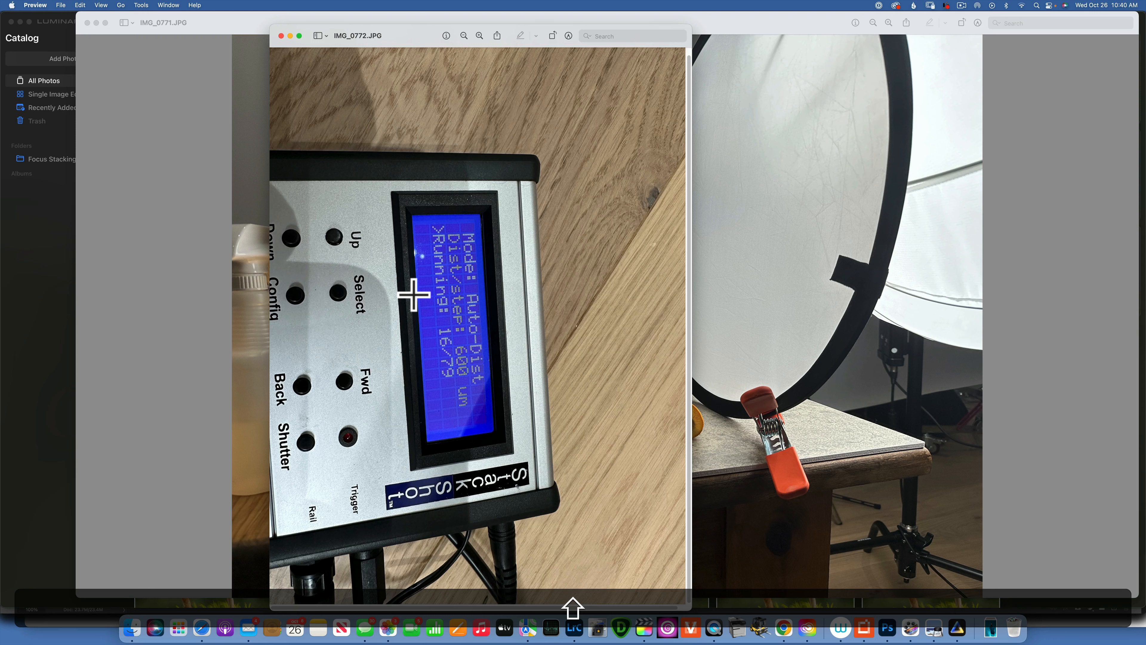
{"action": "mouse_move", "coordinate": [426, 260]}
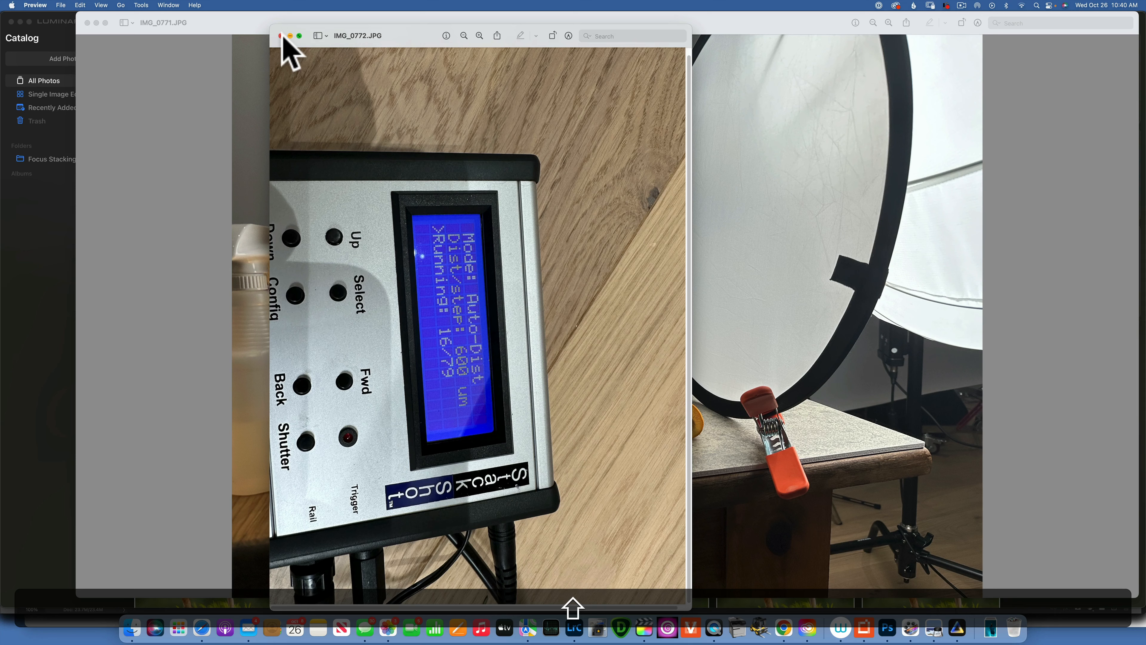
Step: Close the rail controller photo in Preview, returning to the Luminar Neo catalog
{"action": "left_click", "coordinate": [279, 36]}
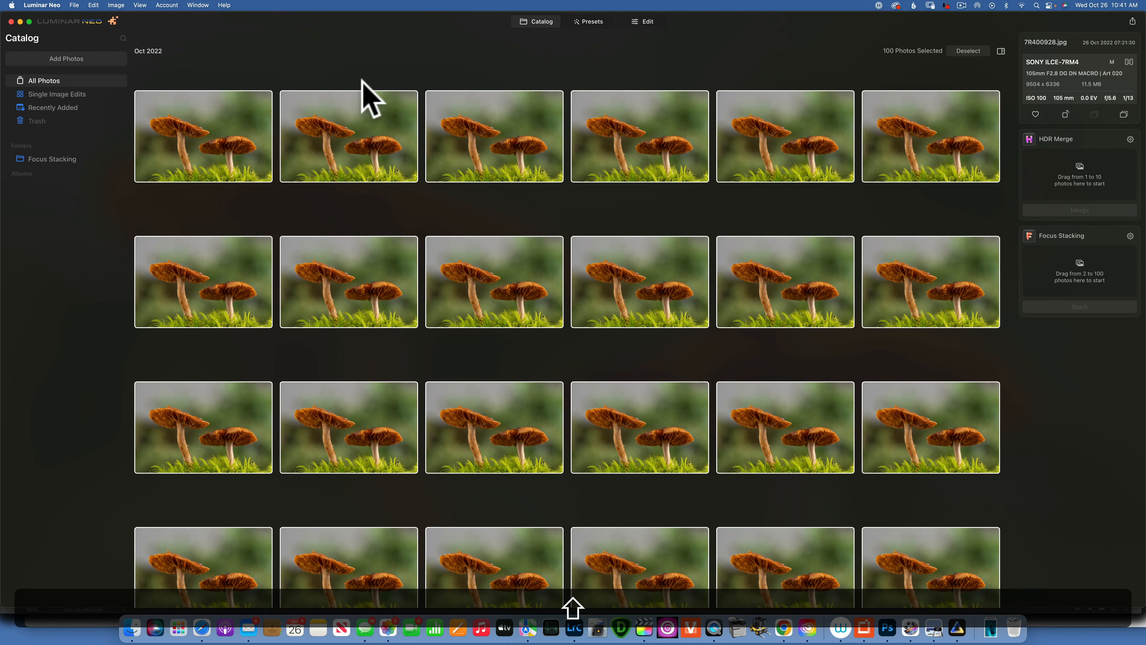
{"action": "mouse_move", "coordinate": [959, 96]}
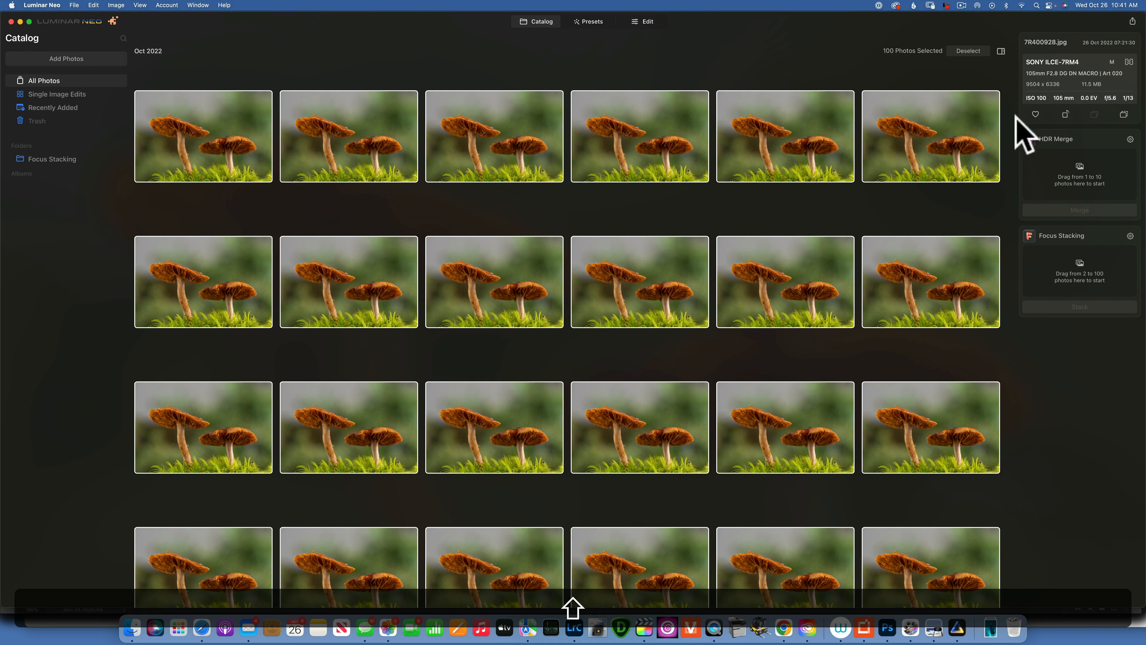
{"action": "mouse_move", "coordinate": [904, 206]}
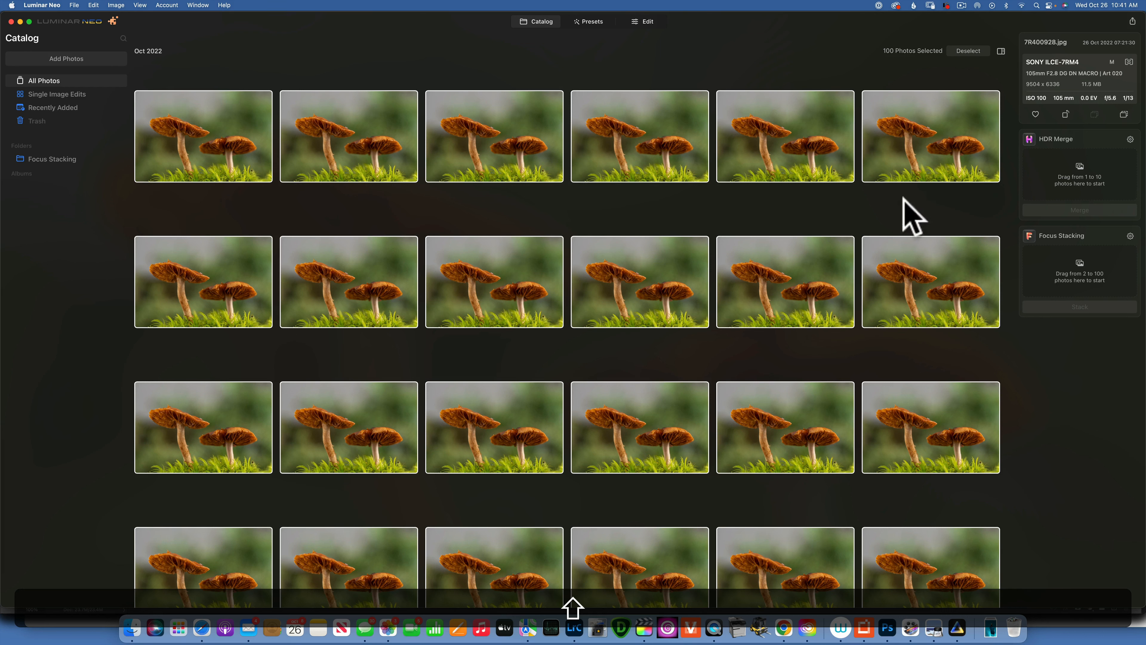
{"action": "mouse_move", "coordinate": [1062, 92]}
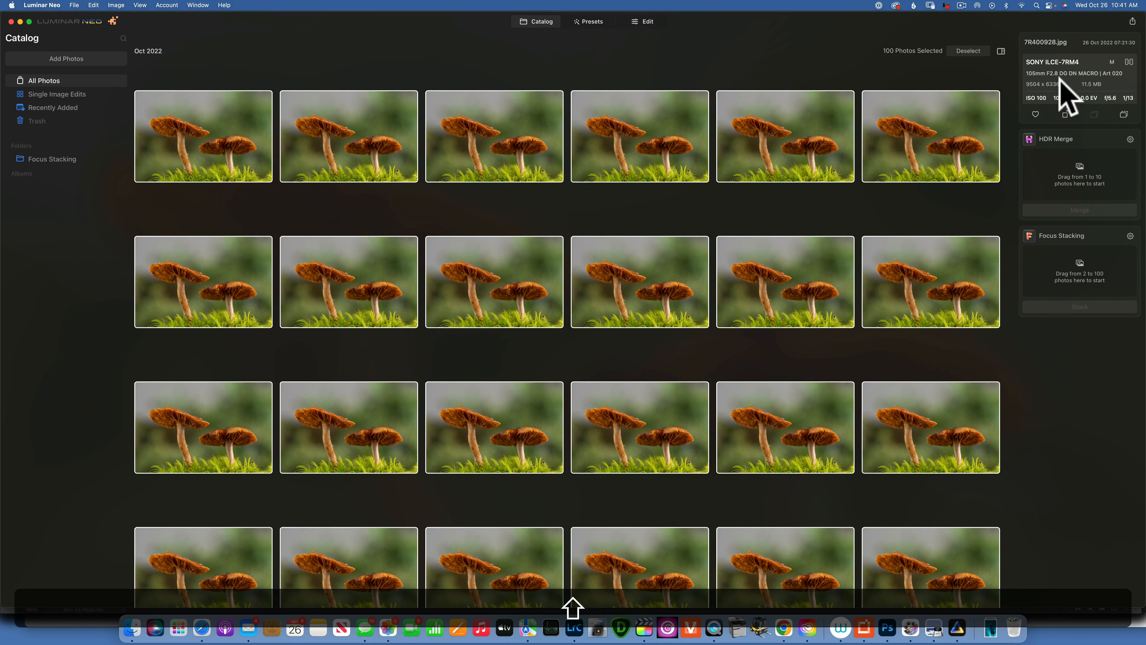
{"action": "mouse_move", "coordinate": [1090, 108]}
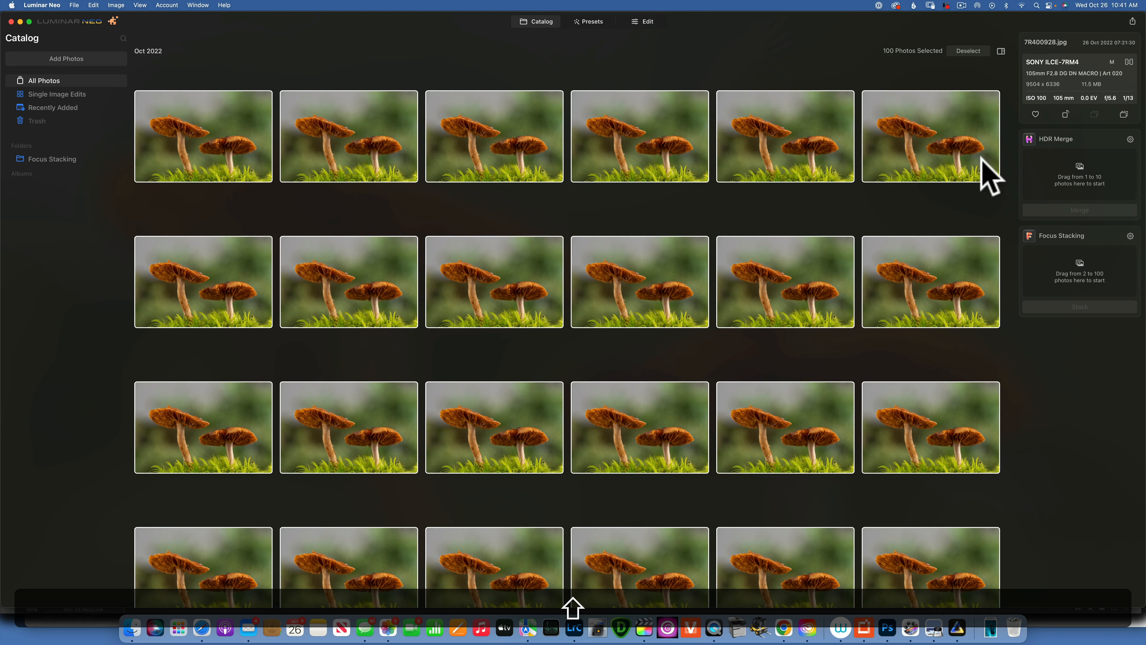
{"action": "mouse_move", "coordinate": [642, 279]}
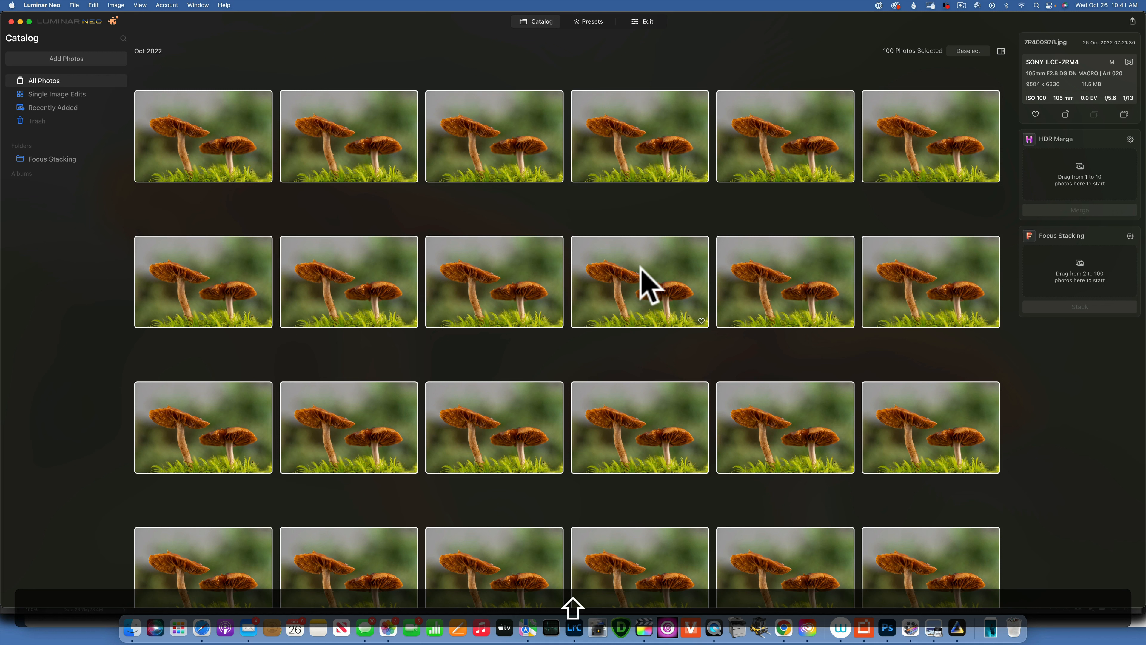
{"action": "mouse_move", "coordinate": [458, 286]}
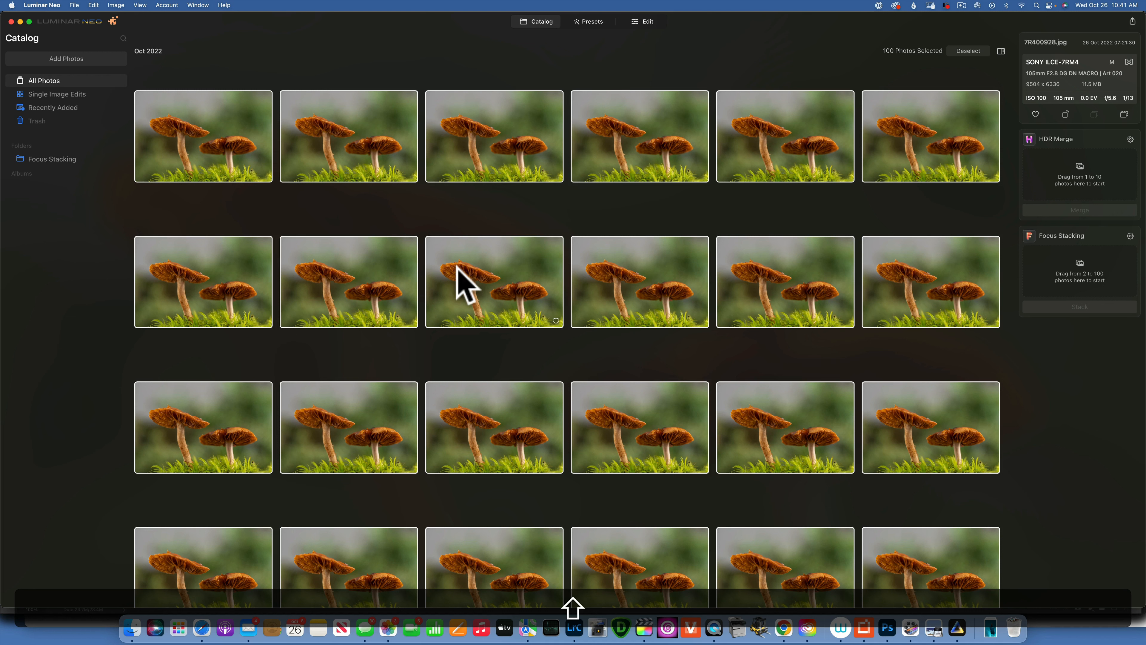
{"action": "mouse_move", "coordinate": [509, 268]}
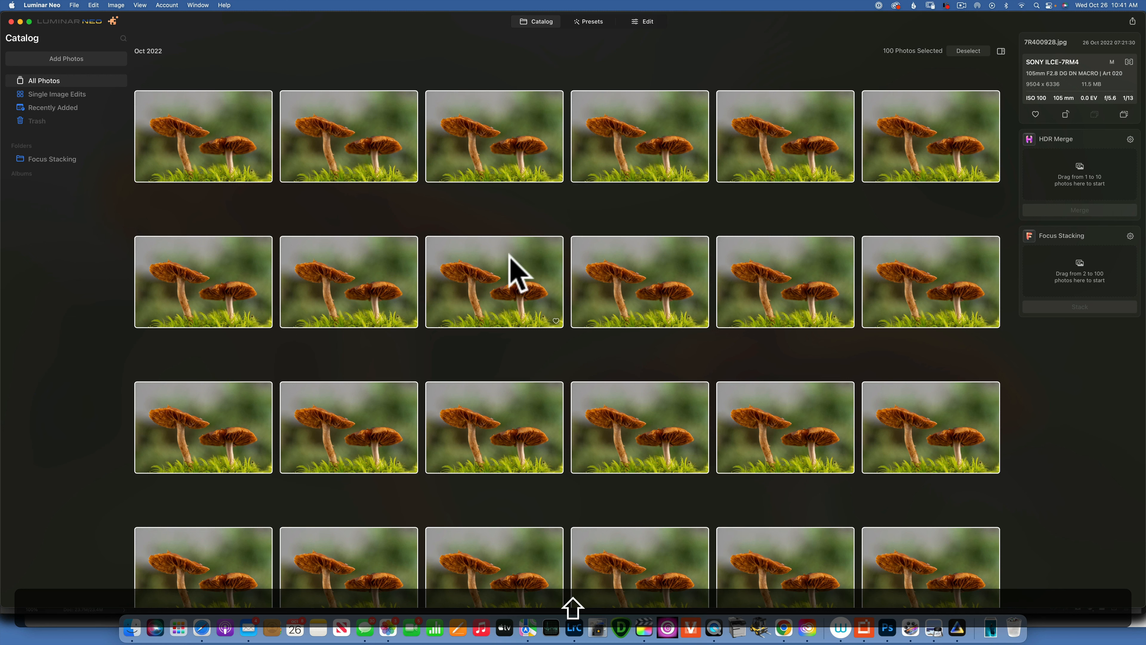
{"action": "mouse_move", "coordinate": [1128, 194]}
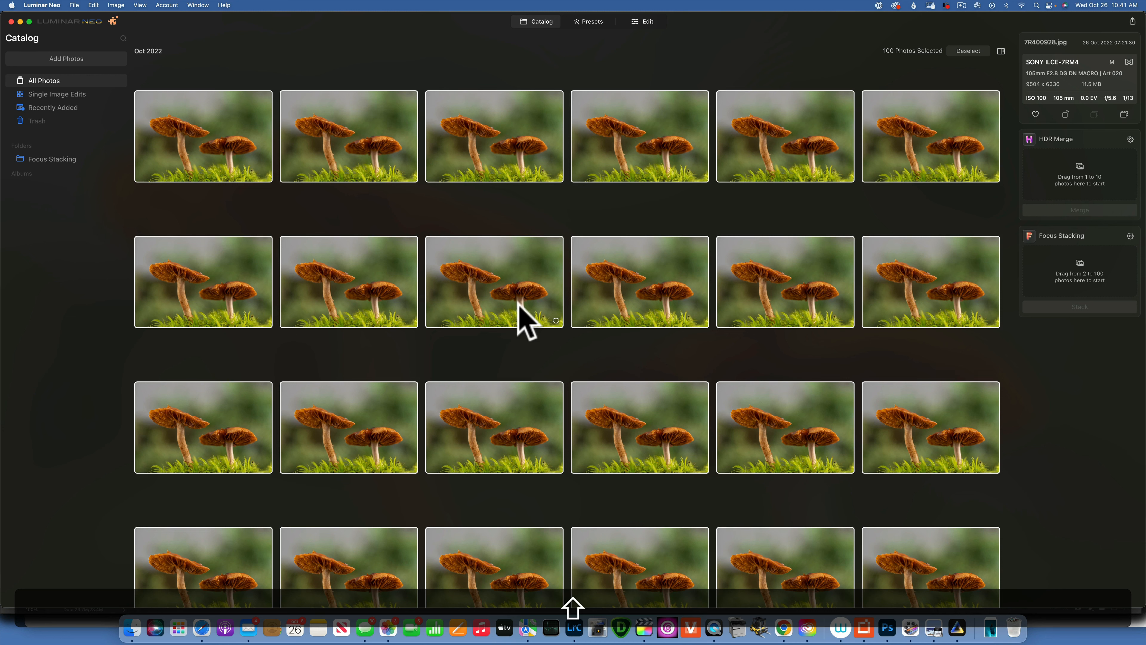
Step: Focus on frame 7R400883.jpg in the catalog grid while keeping all 100 shots selected
{"action": "left_click", "coordinate": [499, 273]}
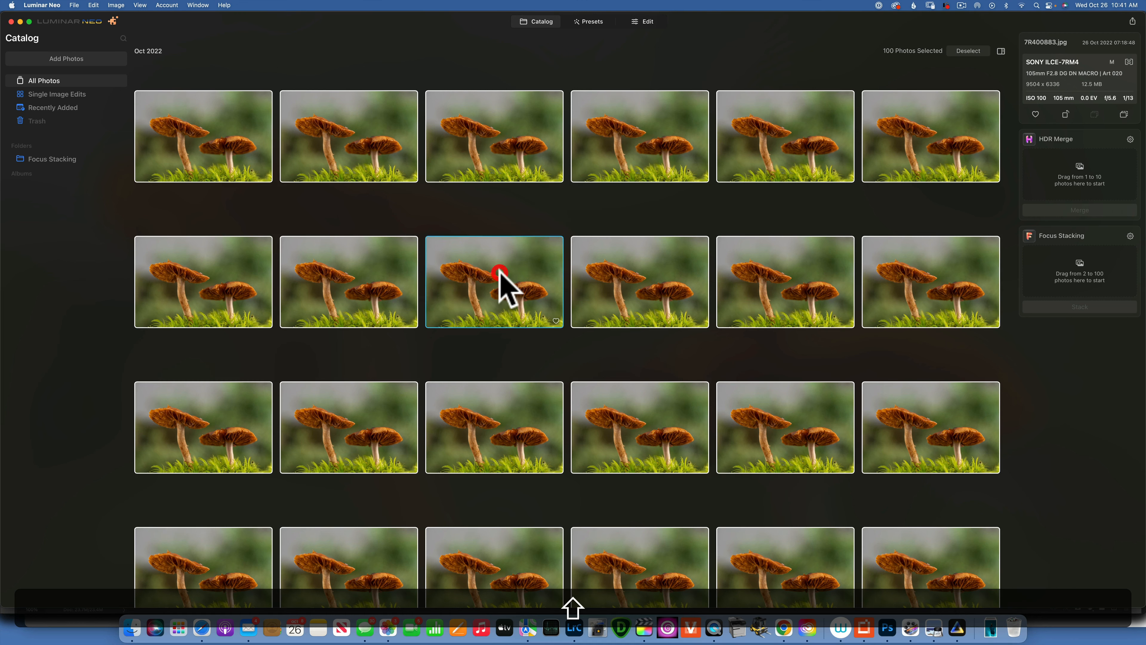
{"action": "double_click", "coordinate": [499, 277]}
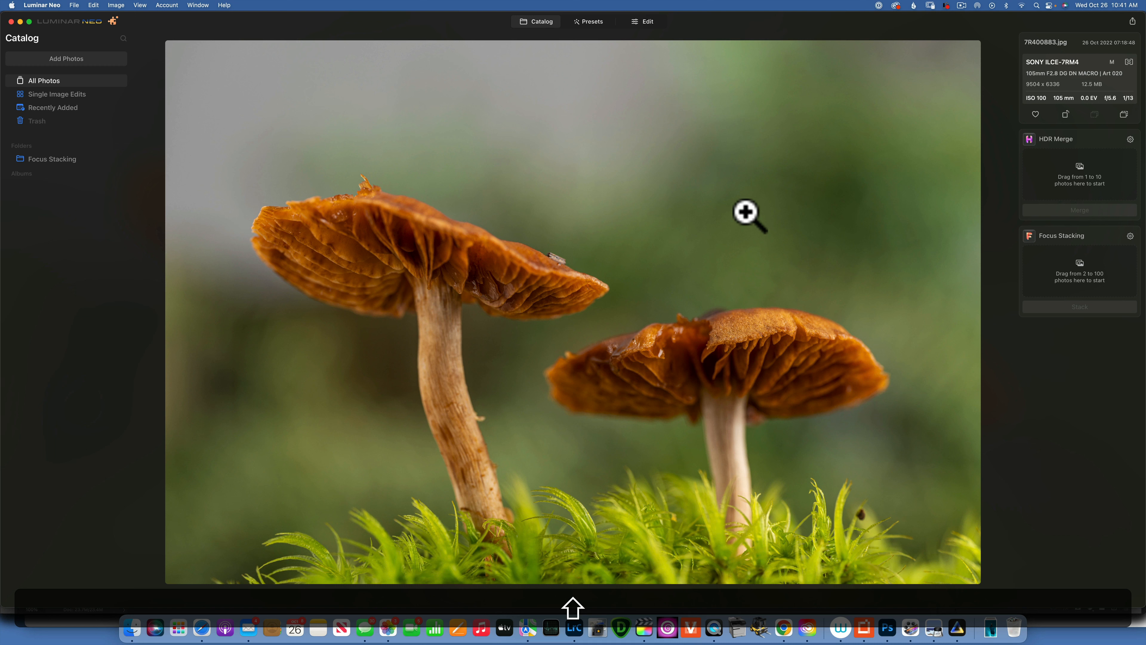
{"action": "mouse_move", "coordinate": [745, 206]}
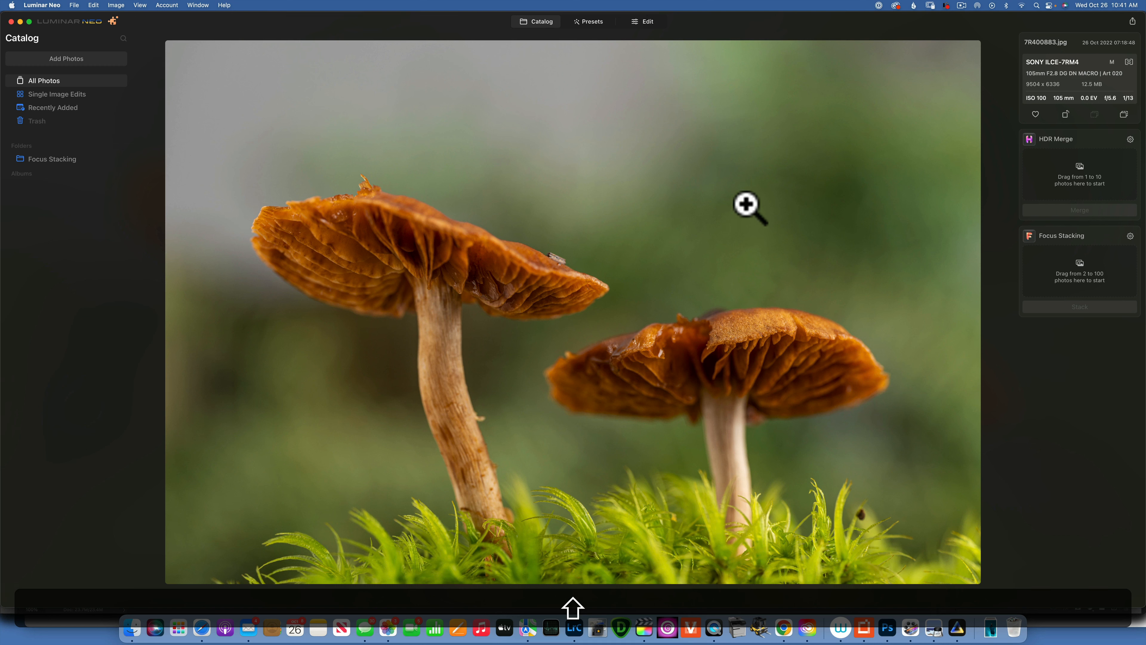
{"action": "mouse_move", "coordinate": [1010, 331]}
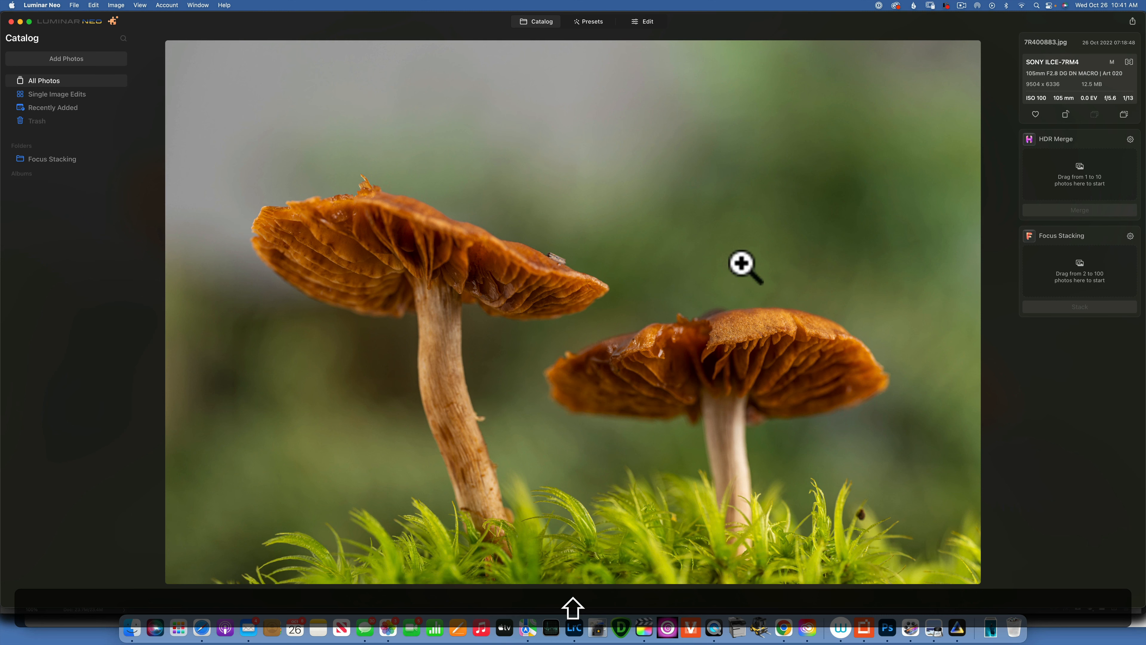
{"action": "mouse_move", "coordinate": [538, 36]}
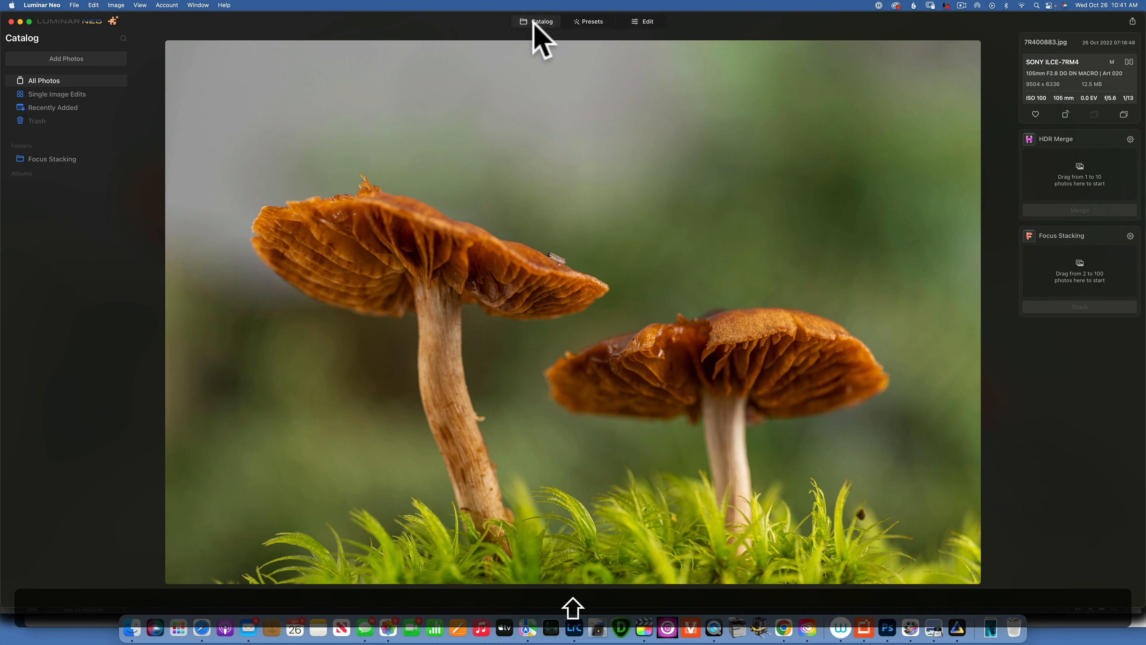
{"action": "left_click", "coordinate": [541, 21]}
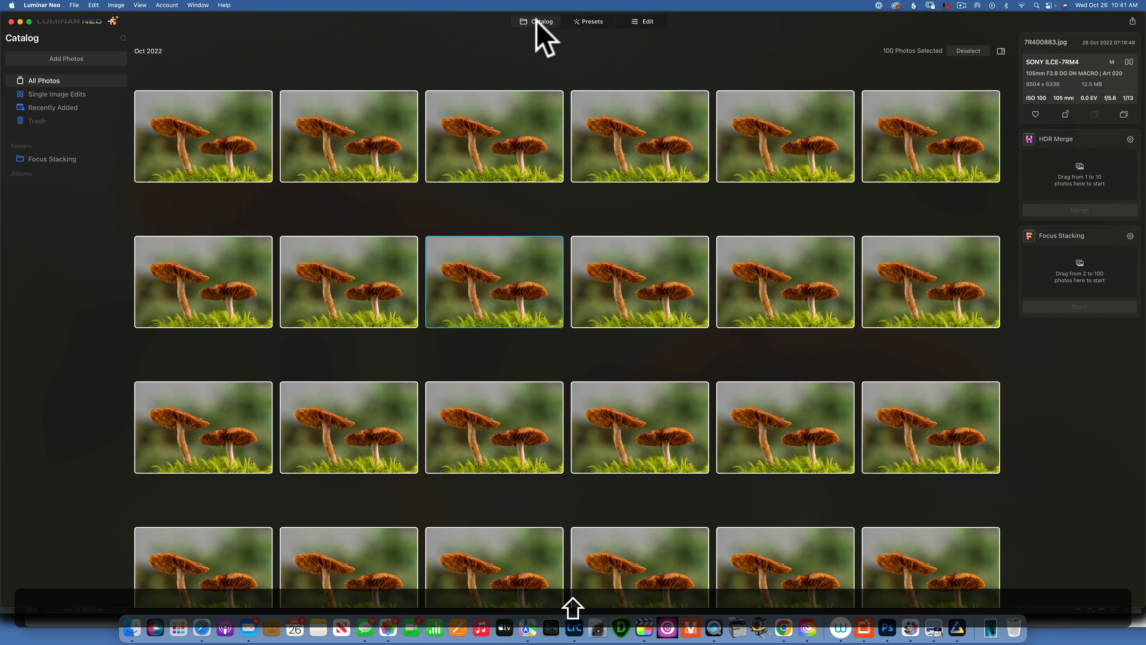
{"action": "mouse_move", "coordinate": [332, 224]}
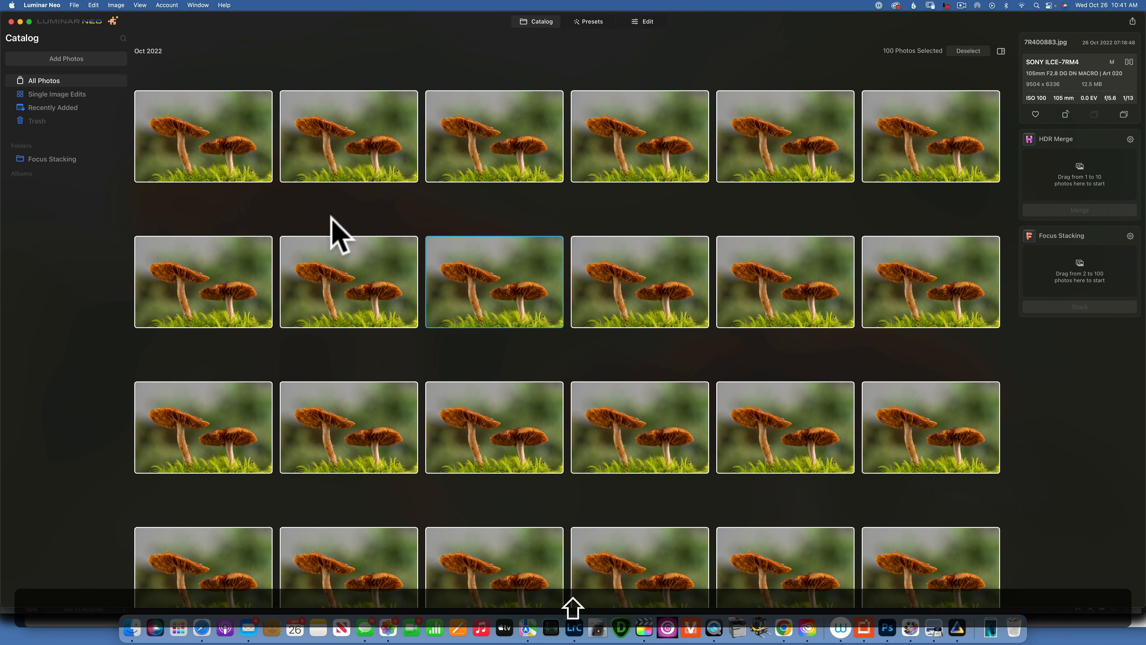
{"action": "scroll", "scroll_direction": "down", "scroll_amount": 3}
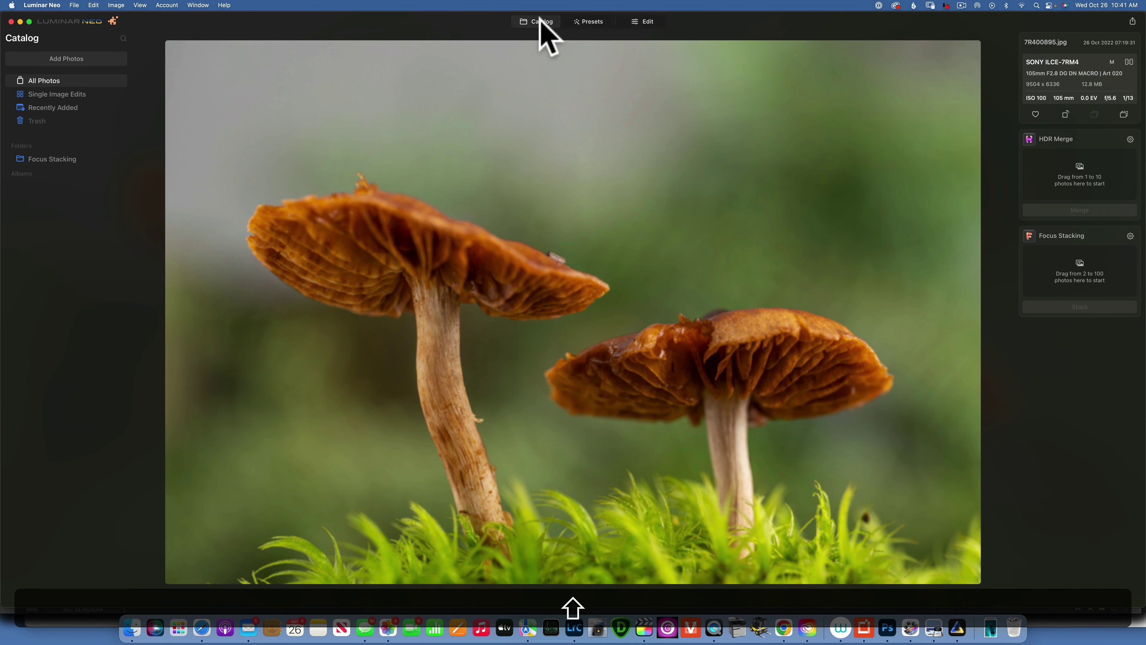
{"action": "left_click", "coordinate": [539, 21]}
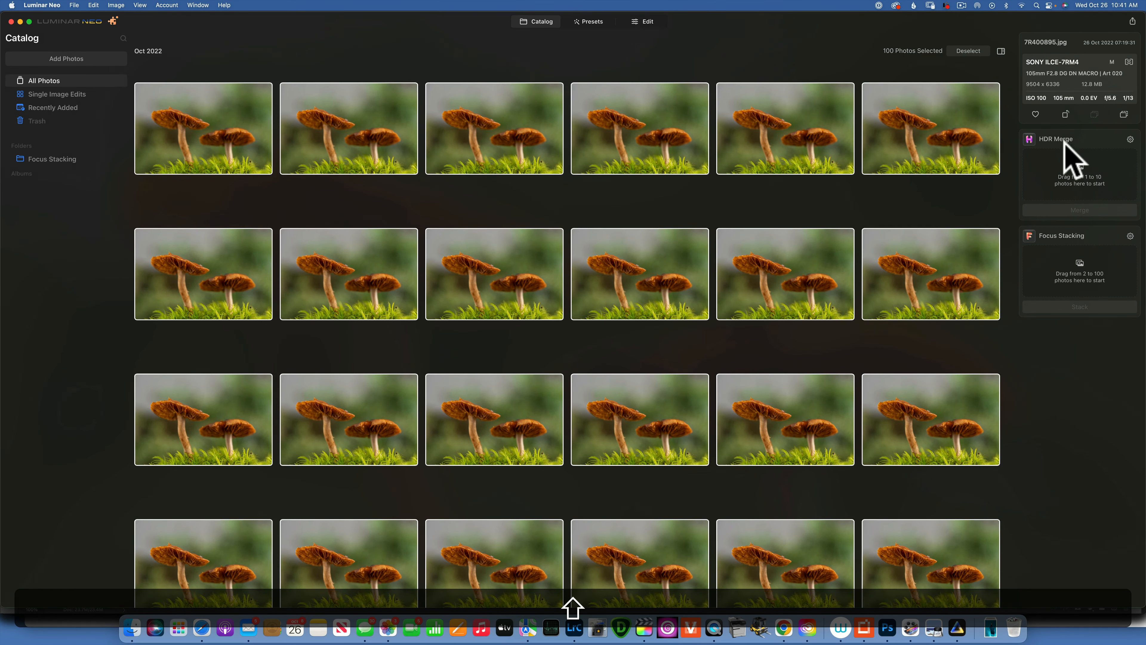
{"action": "mouse_move", "coordinate": [431, 197]}
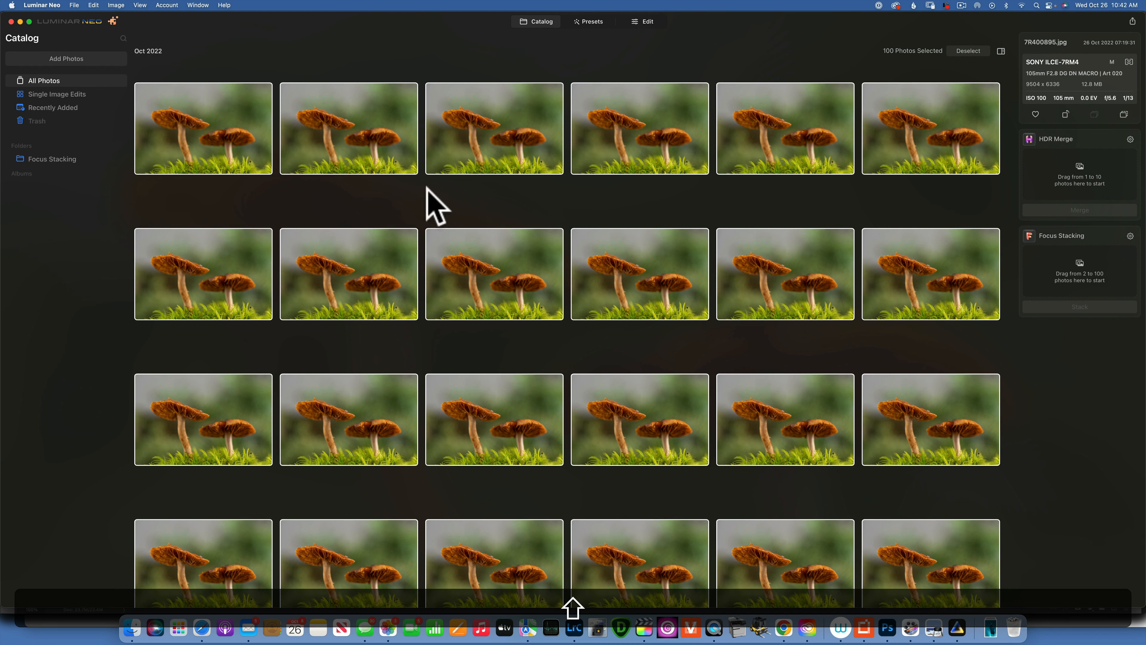
{"action": "mouse_move", "coordinate": [136, 36]}
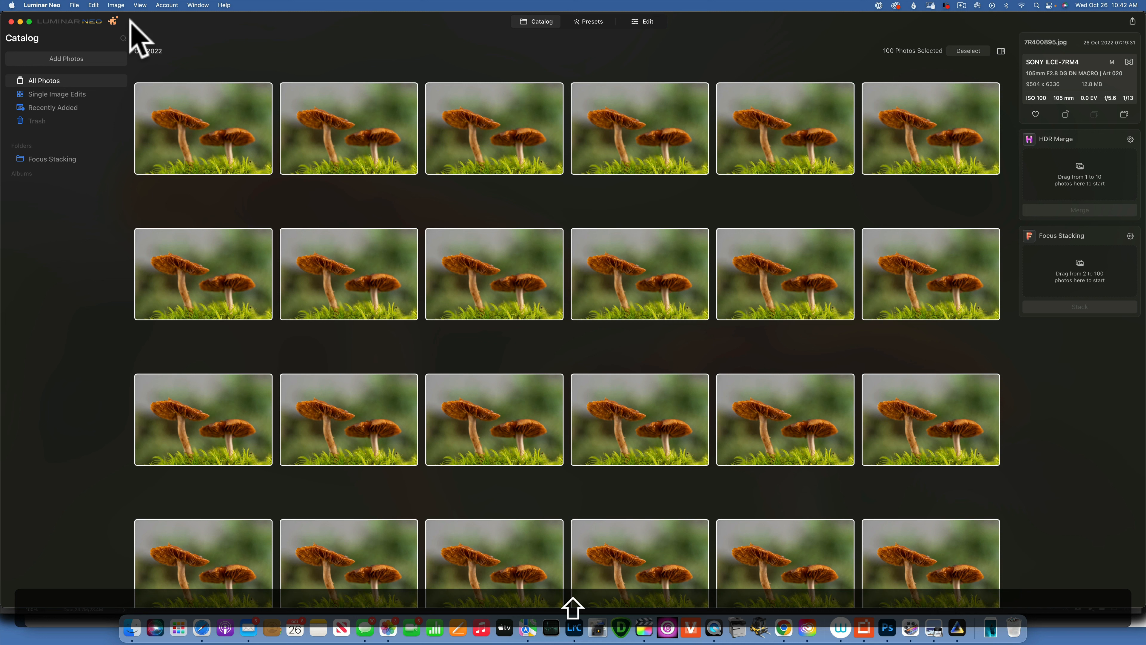
{"action": "mouse_move", "coordinate": [789, 296]}
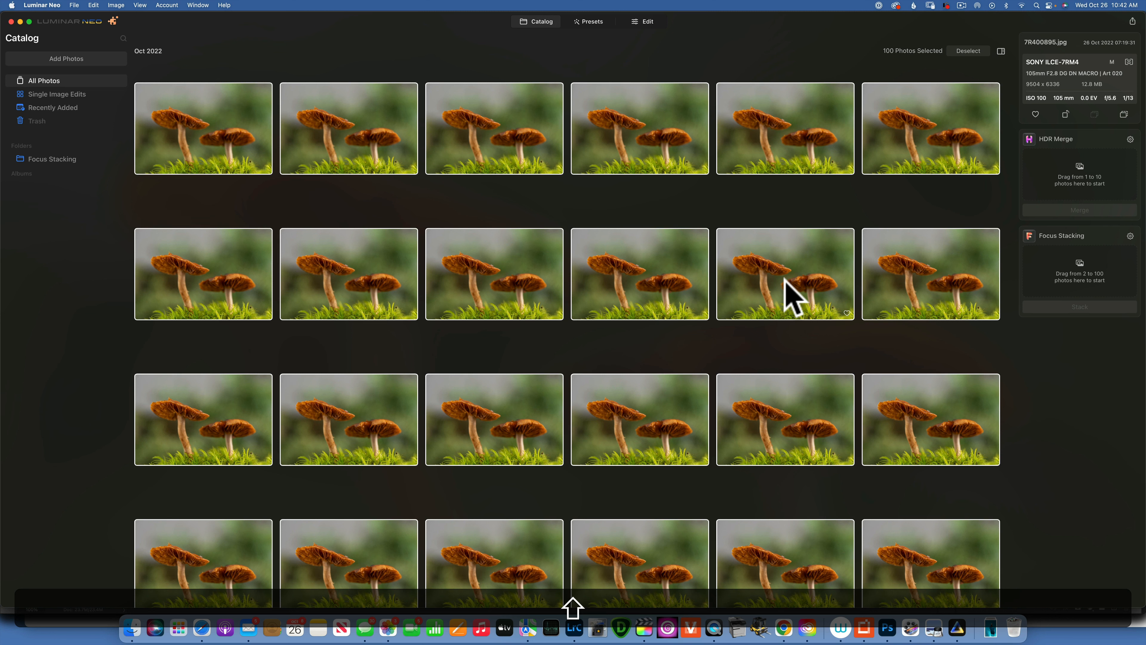
{"action": "mouse_move", "coordinate": [887, 221]}
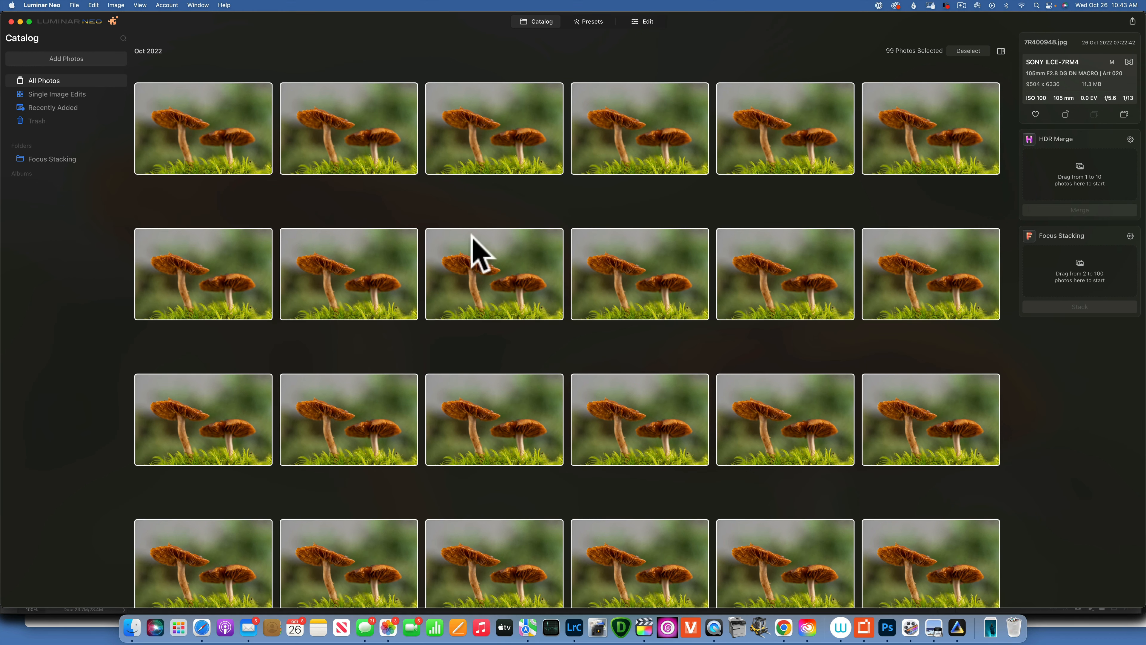
{"action": "mouse_move", "coordinate": [337, 145]}
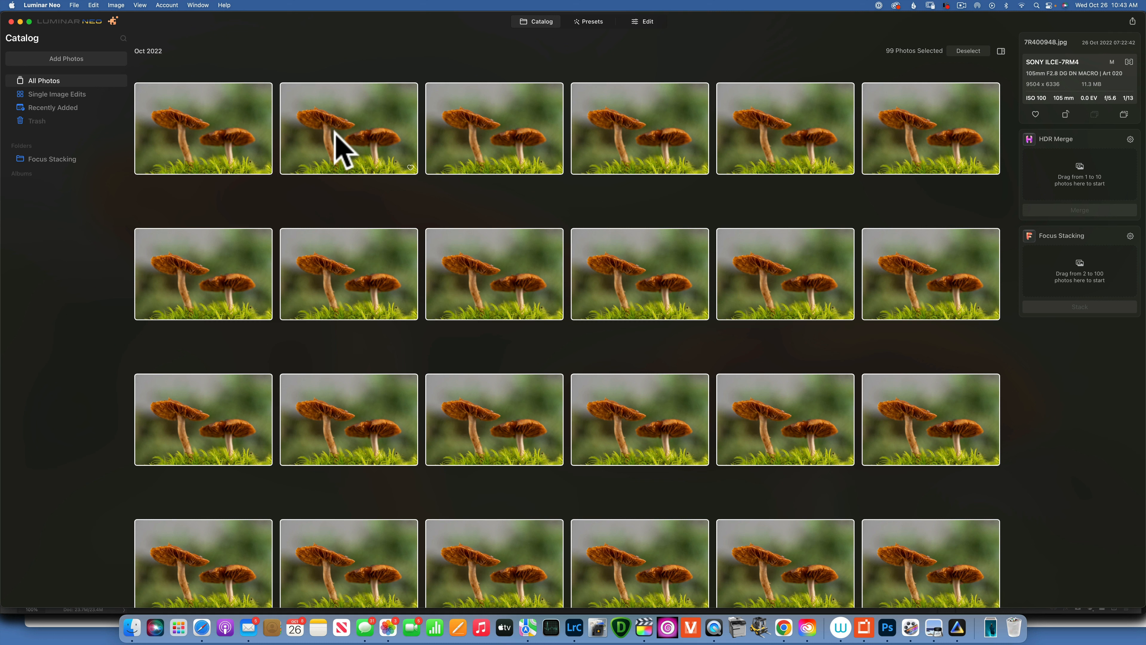
{"action": "mouse_move", "coordinate": [1079, 276]}
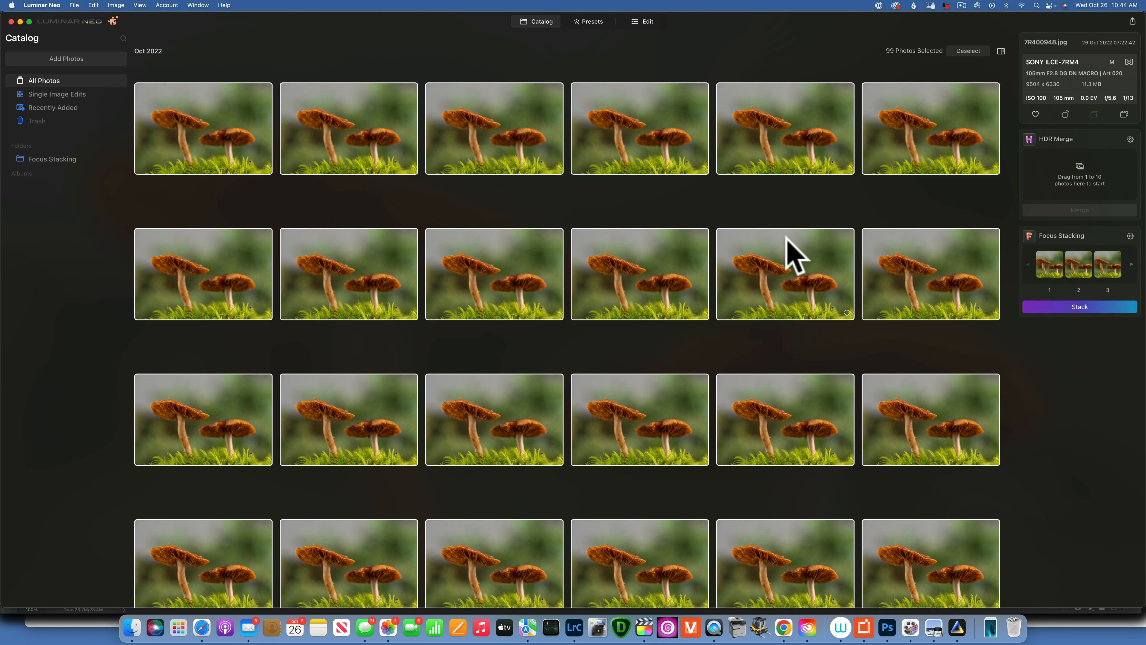
{"action": "mouse_move", "coordinate": [788, 220]}
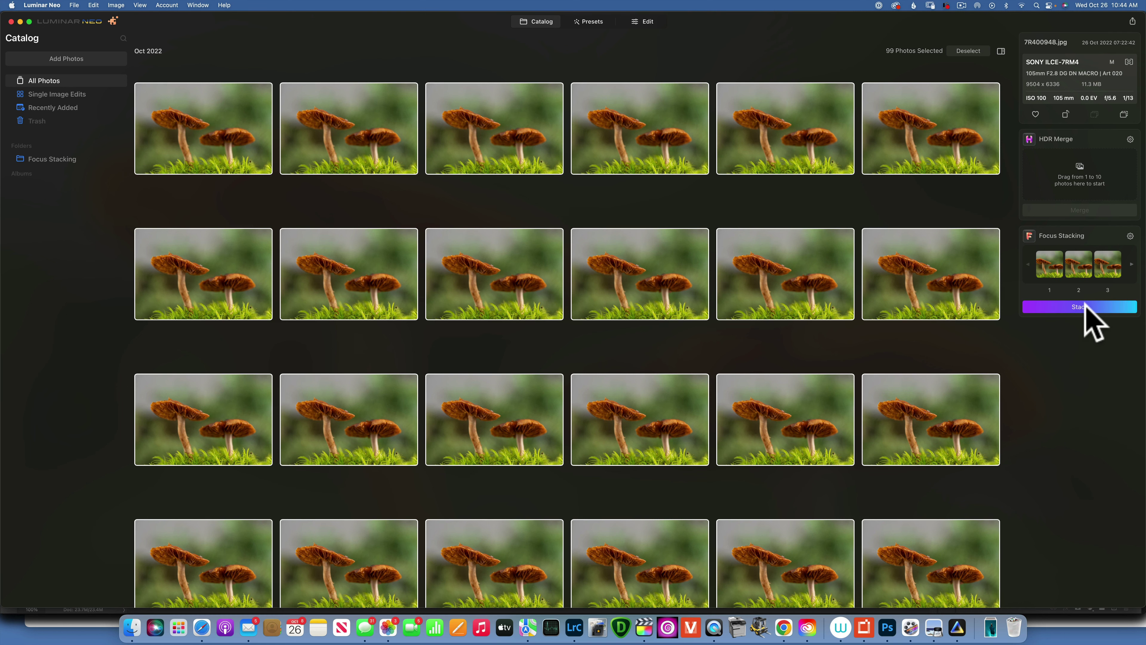
Step: Drop the 99 selected mushroom frames onto the Focus Stacking panel to stack them
{"action": "left_click", "coordinate": [1080, 307]}
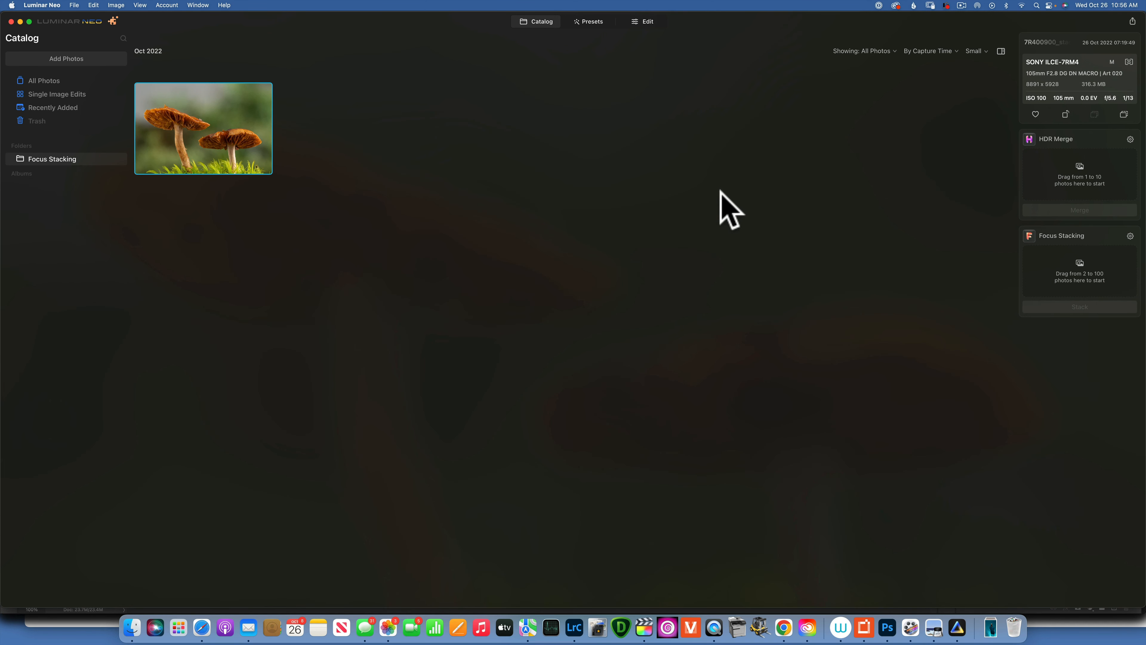
{"action": "mouse_move", "coordinate": [526, 190]}
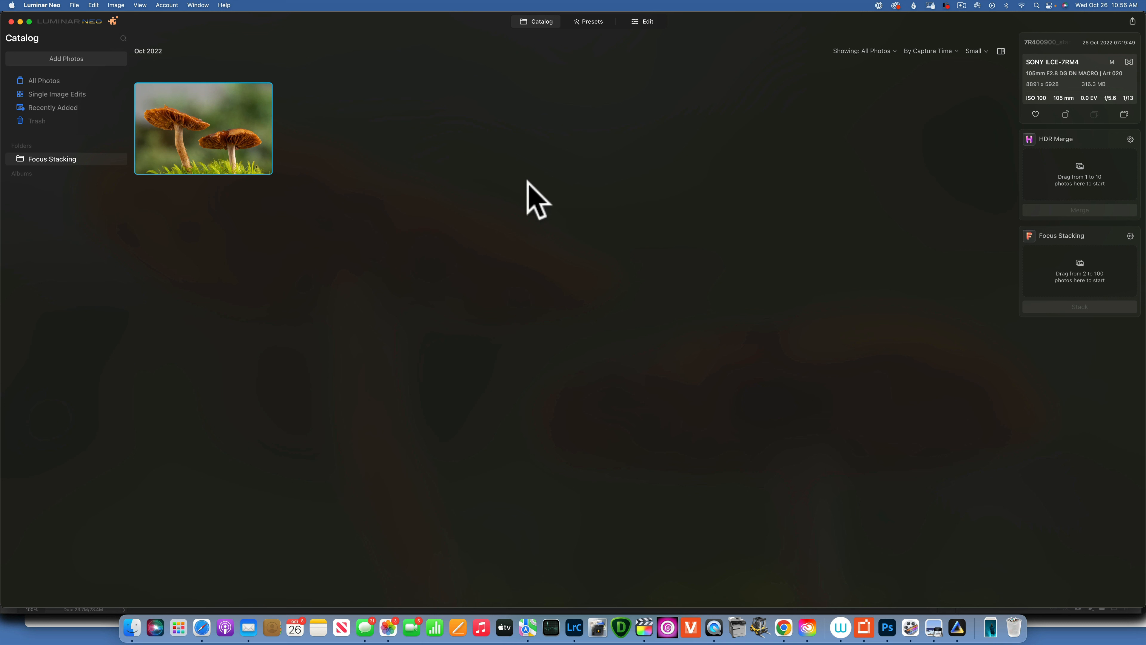
{"action": "mouse_move", "coordinate": [339, 131]}
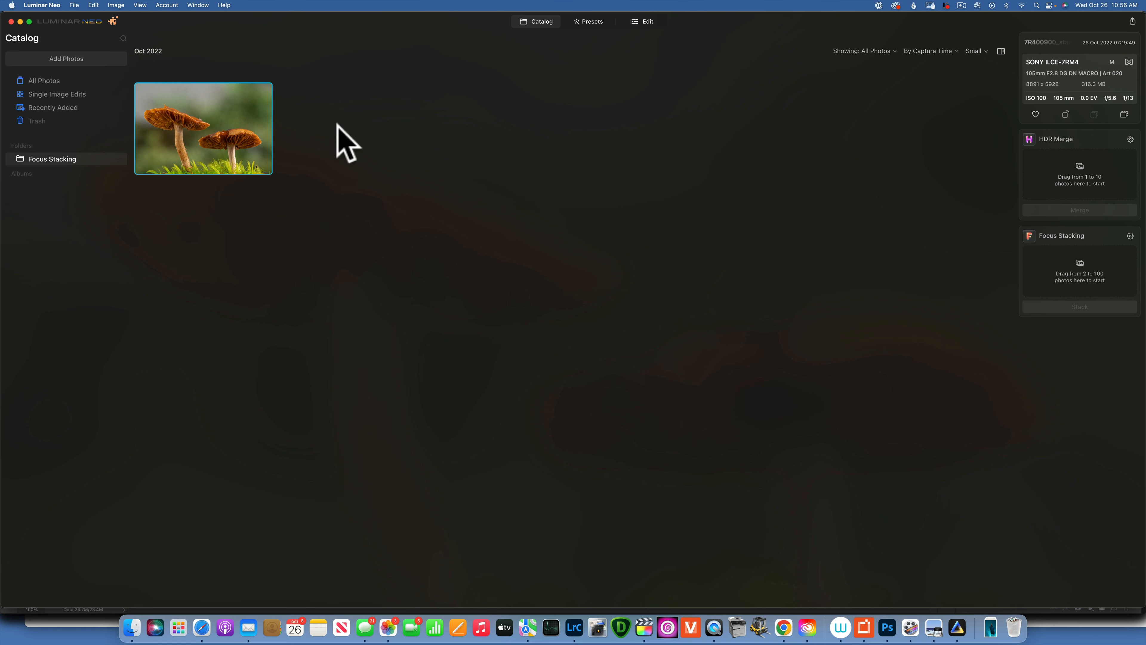
{"action": "mouse_move", "coordinate": [230, 151]}
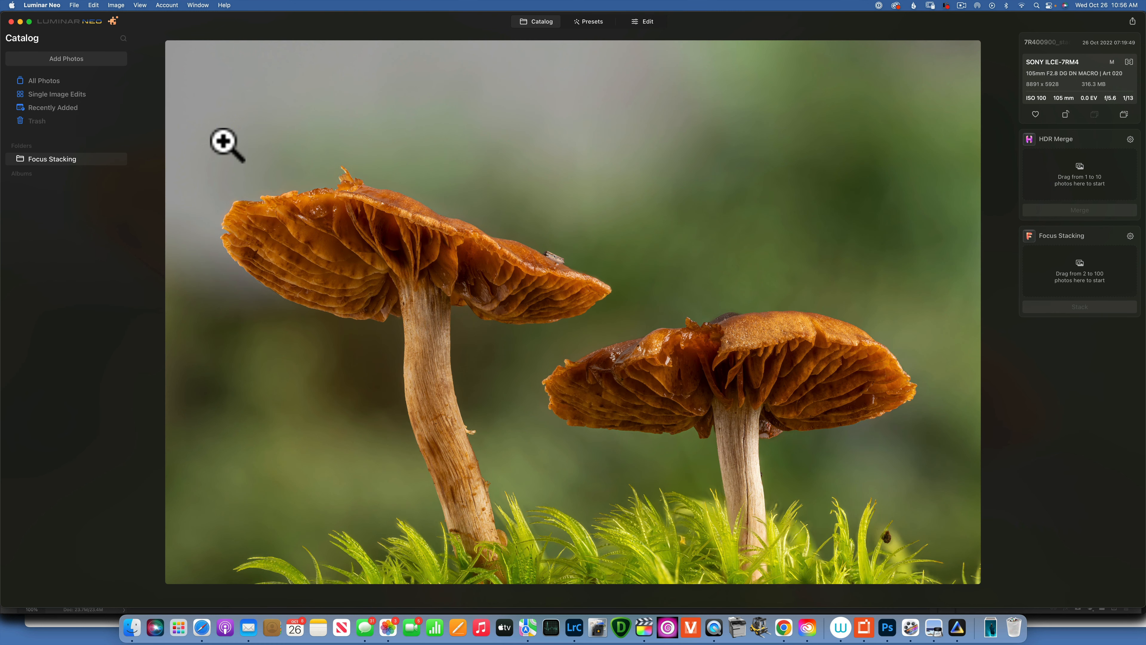
{"action": "mouse_move", "coordinate": [703, 191]}
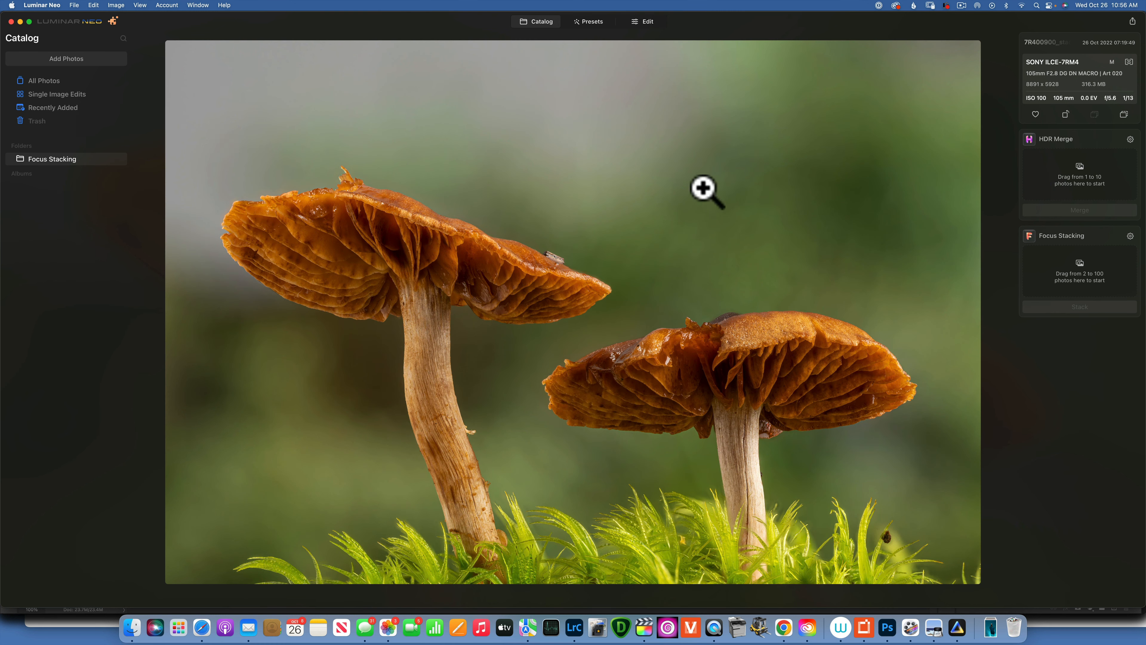
{"action": "mouse_move", "coordinate": [682, 229]}
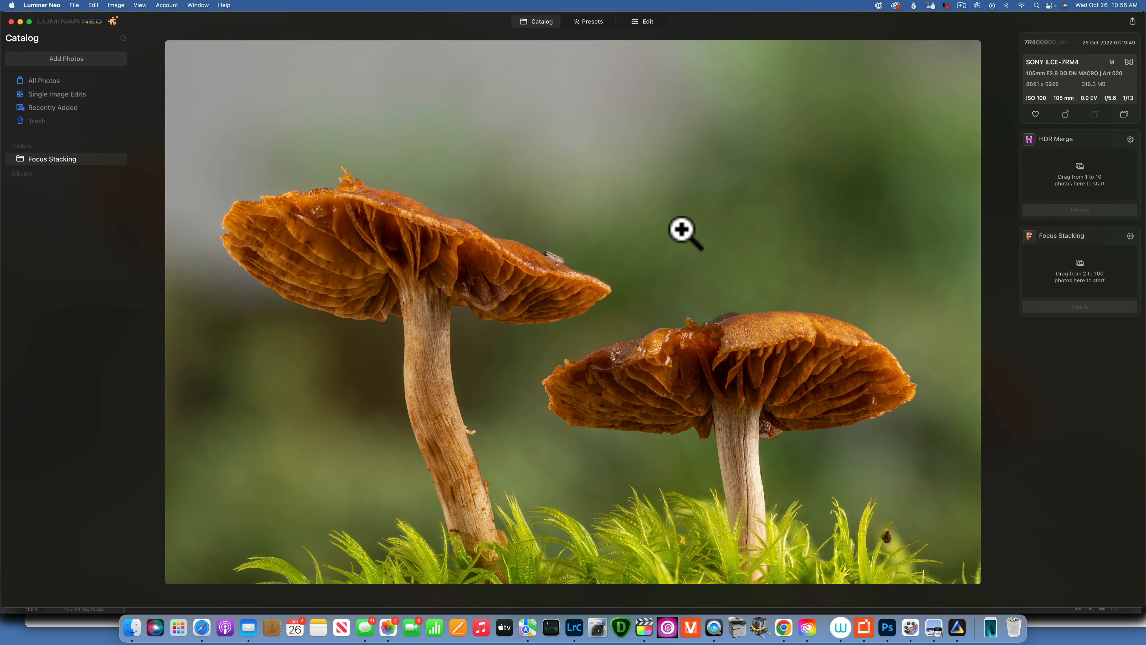
{"action": "mouse_move", "coordinate": [661, 249]}
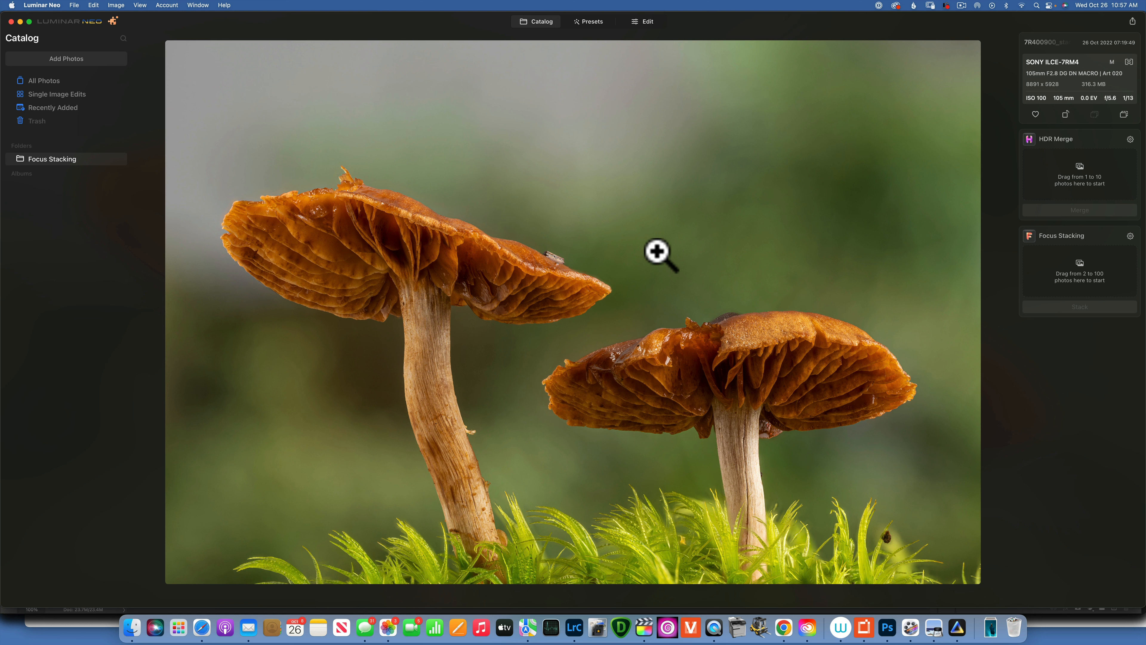
{"action": "mouse_move", "coordinate": [355, 279]}
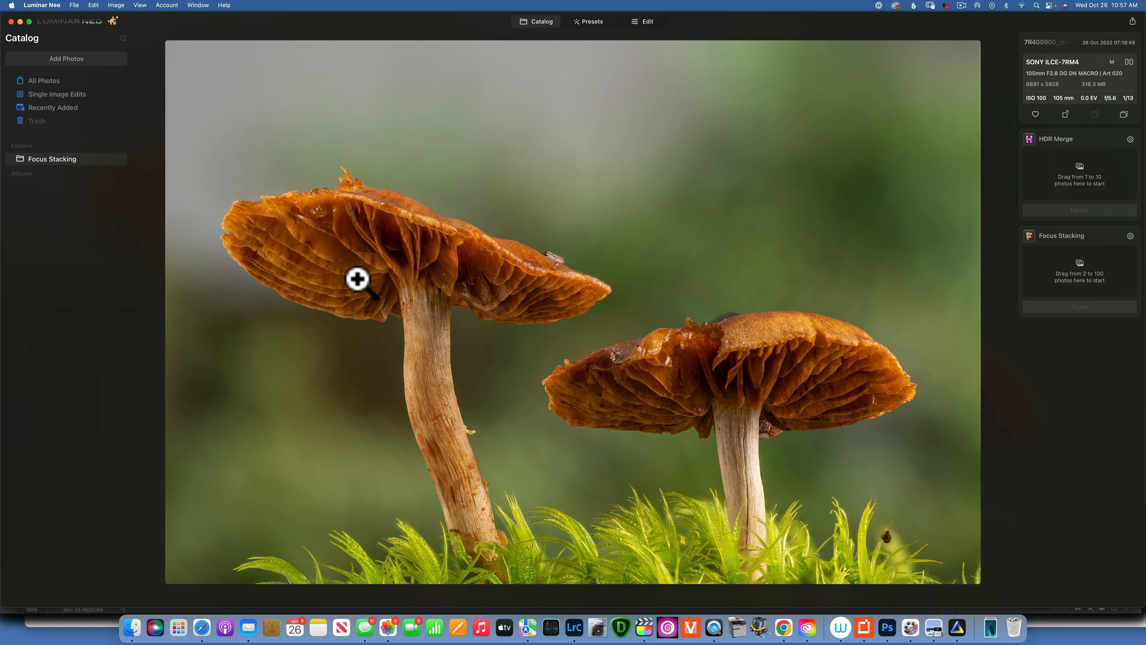
{"action": "mouse_move", "coordinate": [736, 629]}
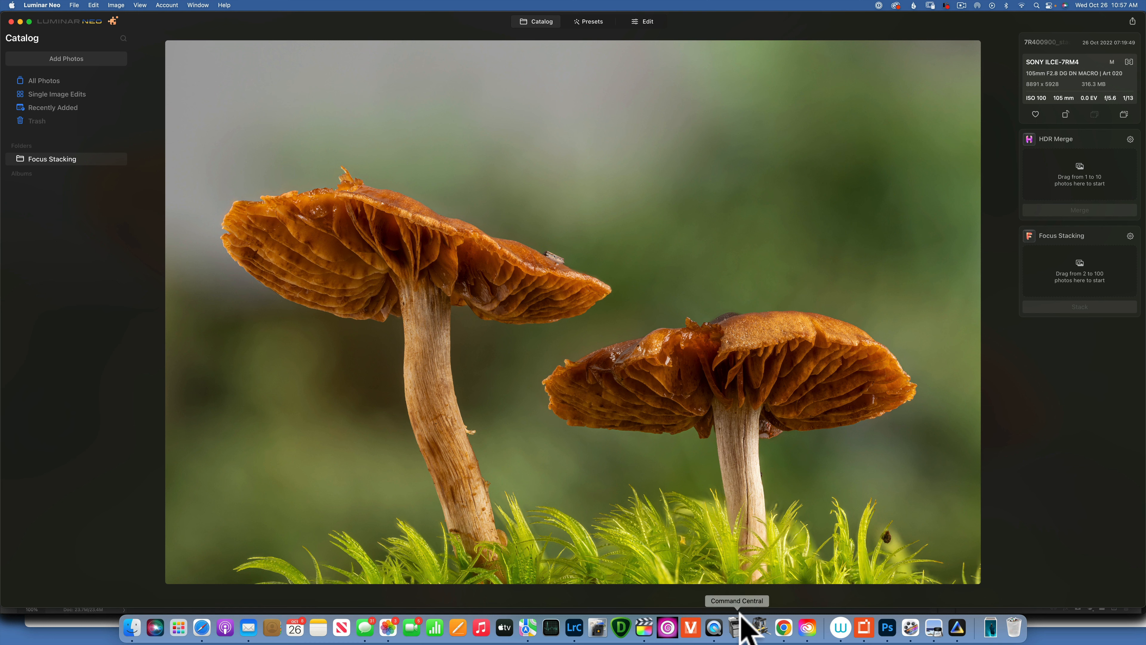
{"action": "mouse_move", "coordinate": [474, 279]}
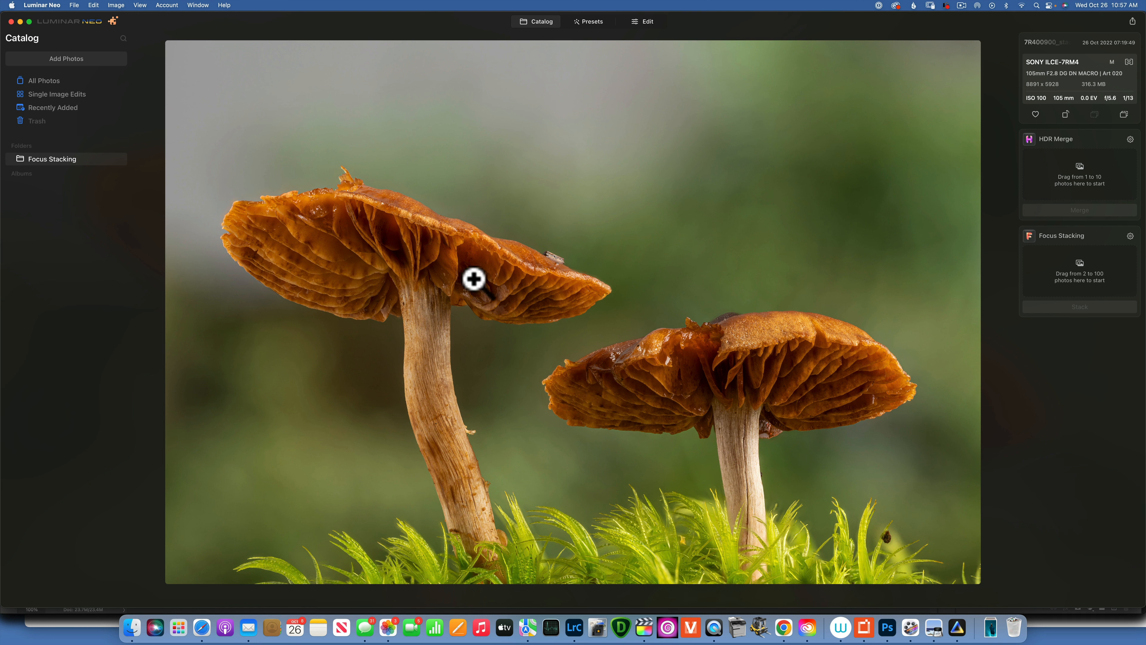
{"action": "mouse_move", "coordinate": [440, 274]}
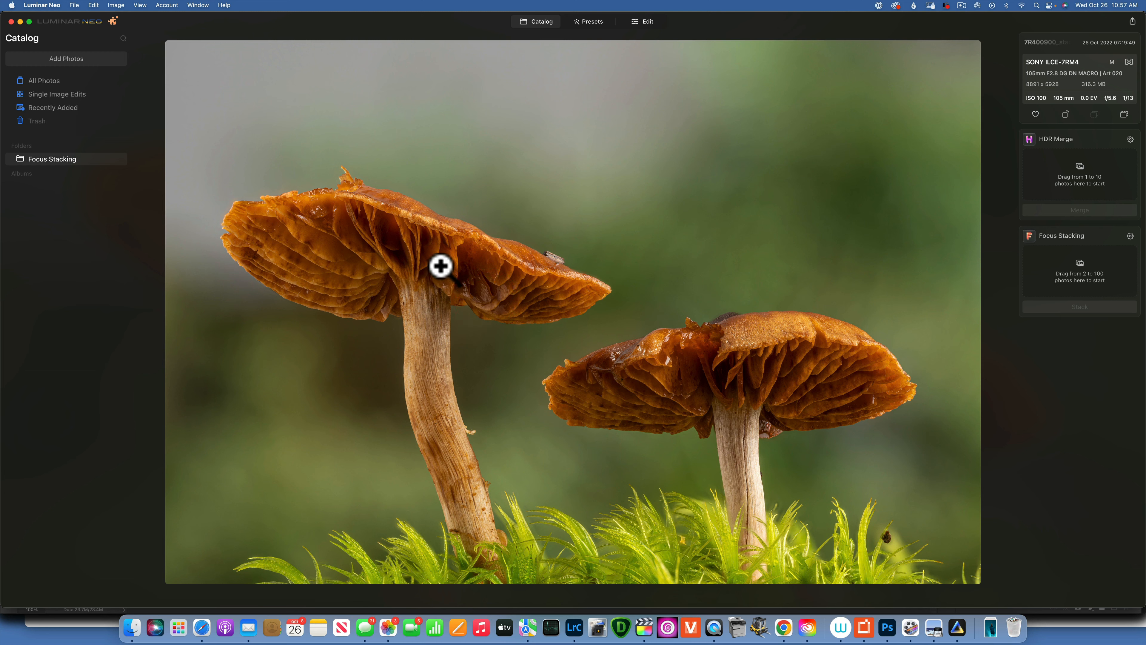
{"action": "mouse_move", "coordinate": [633, 603]}
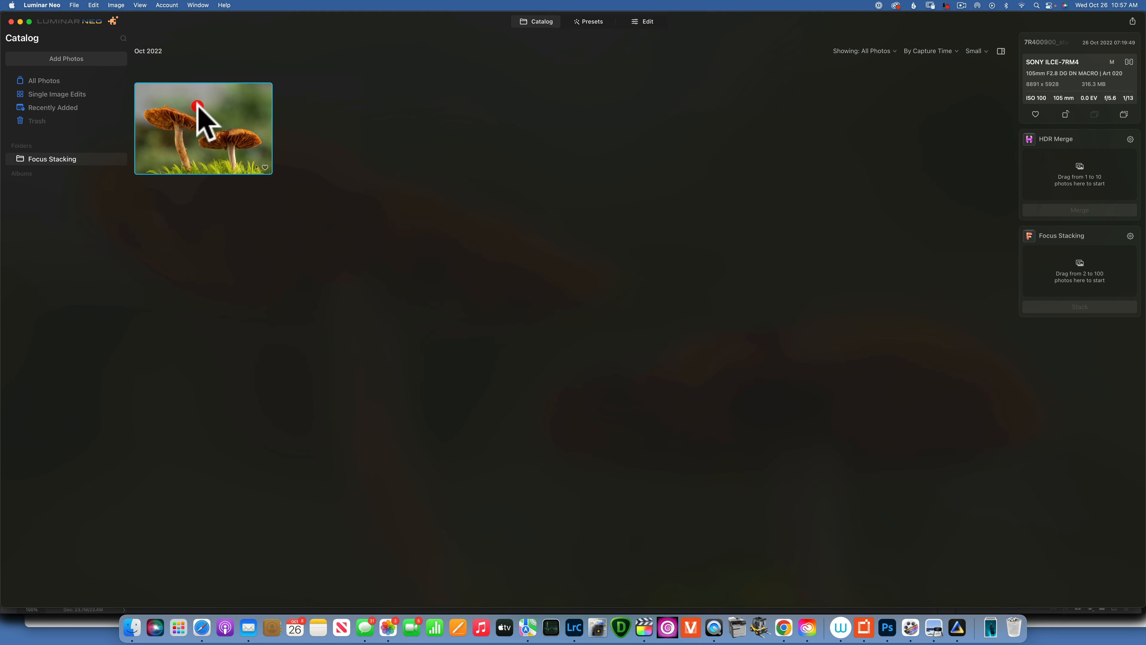
Step: View the stacked photo at 100% and check the tall mushroom's gills, cap edge, stem and moss
{"action": "double_click", "coordinate": [203, 128]}
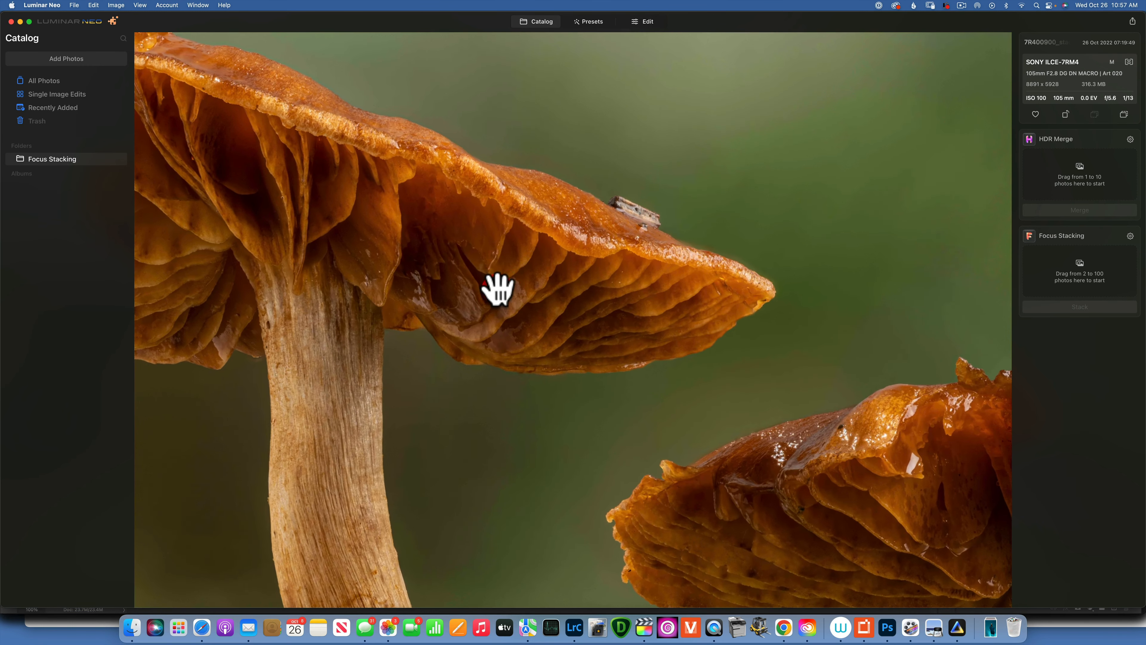
{"action": "left_click_drag", "start_coordinate": [499, 287], "coordinate": [597, 258]}
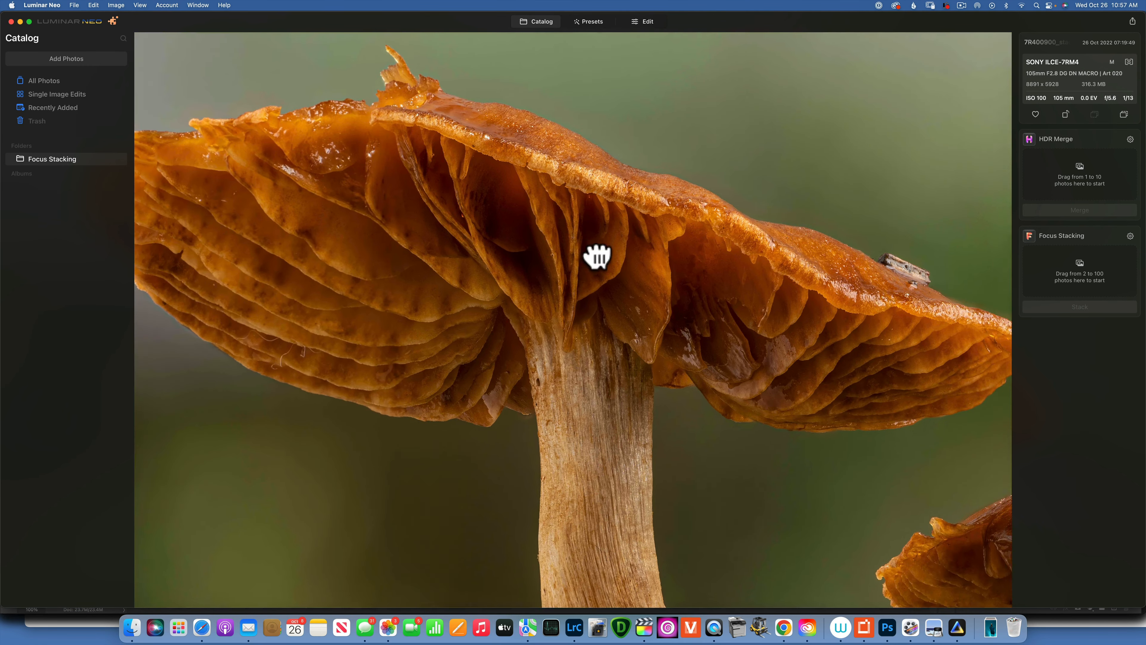
{"action": "left_click_drag", "start_coordinate": [596, 256], "coordinate": [625, 362]}
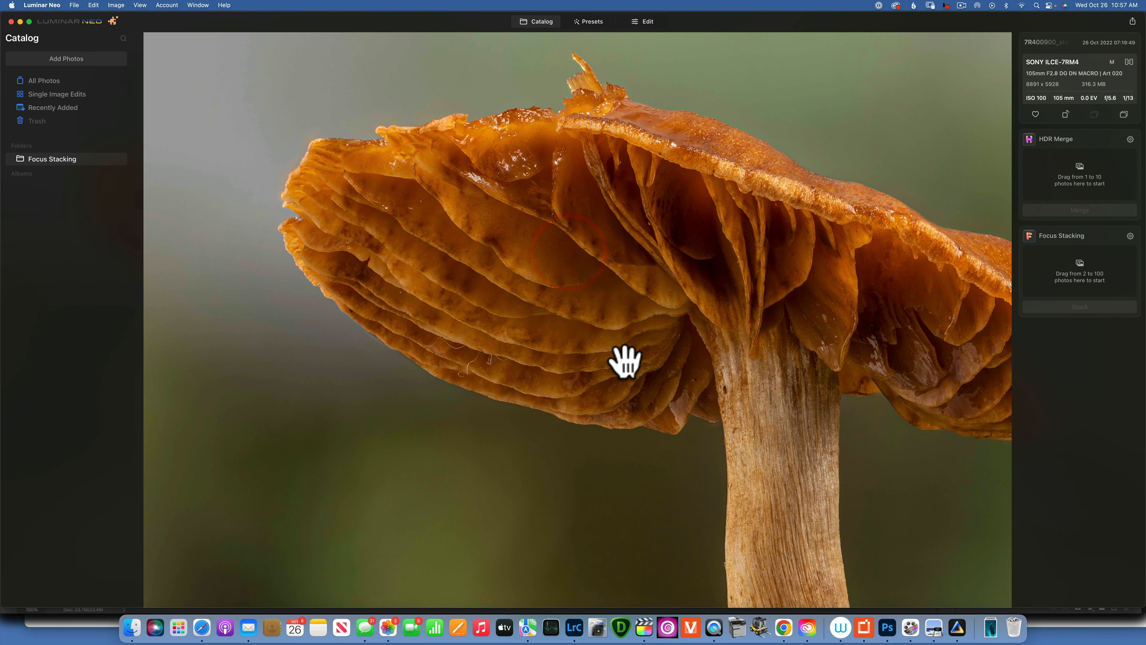
{"action": "left_click_drag", "start_coordinate": [625, 364], "coordinate": [610, 351]}
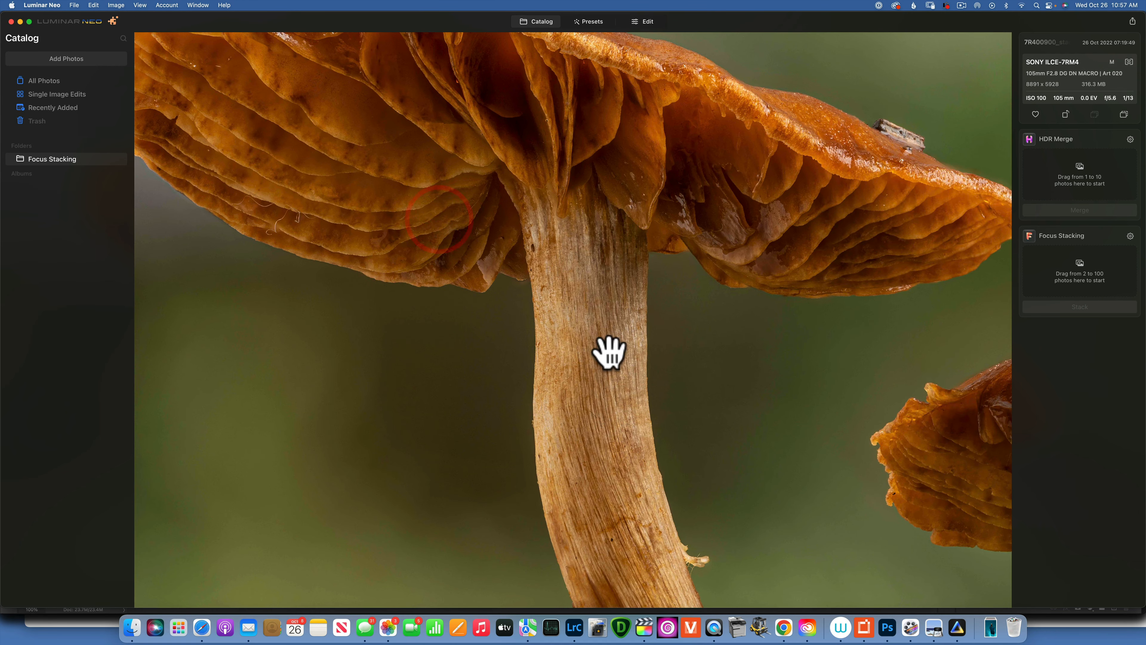
{"action": "left_click_drag", "start_coordinate": [608, 354], "coordinate": [650, 439]}
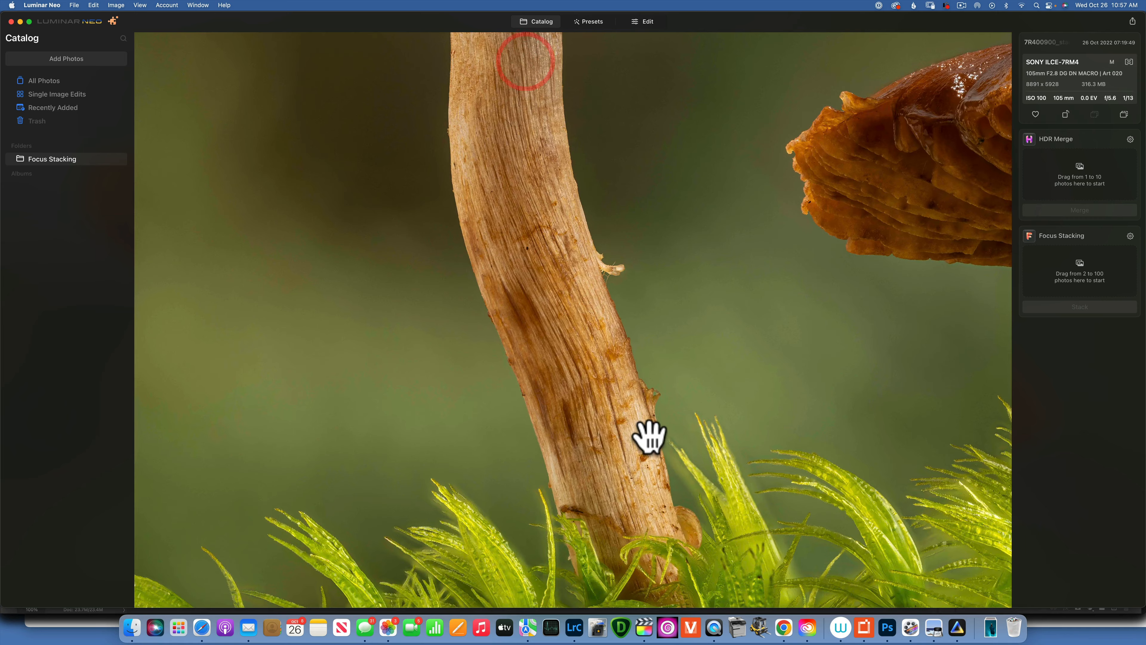
{"action": "left_click_drag", "start_coordinate": [650, 436], "coordinate": [768, 306]}
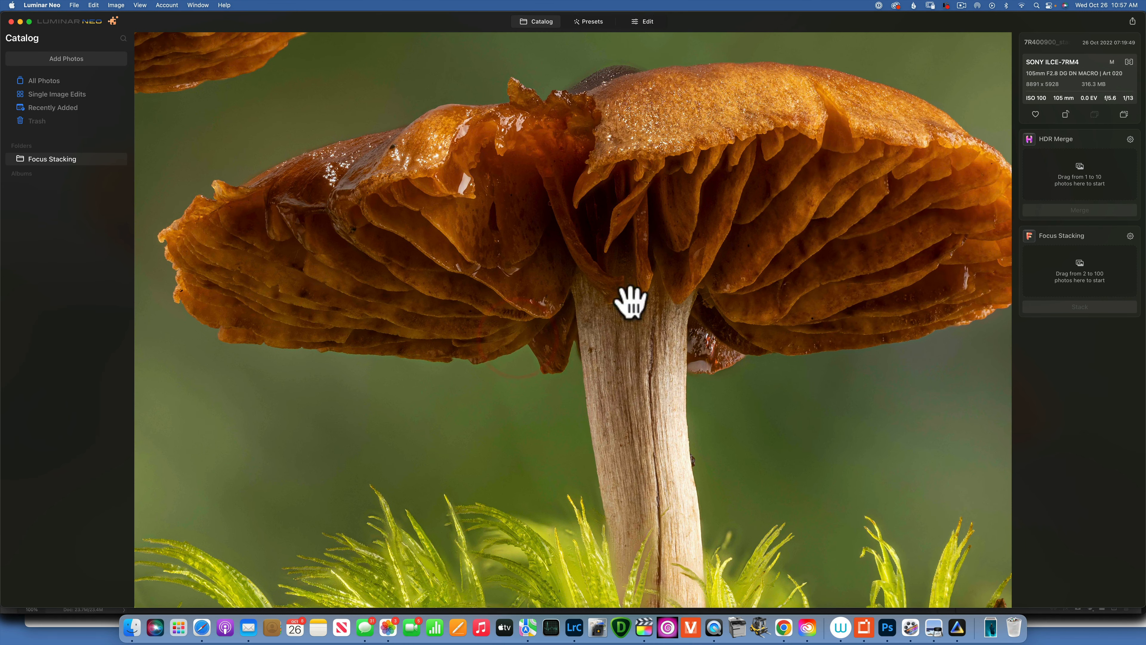
Step: Check the shorter mushroom's cap, gills, stem and the gap between the two mushrooms for sharpness
{"action": "left_click_drag", "start_coordinate": [631, 302], "coordinate": [670, 244]}
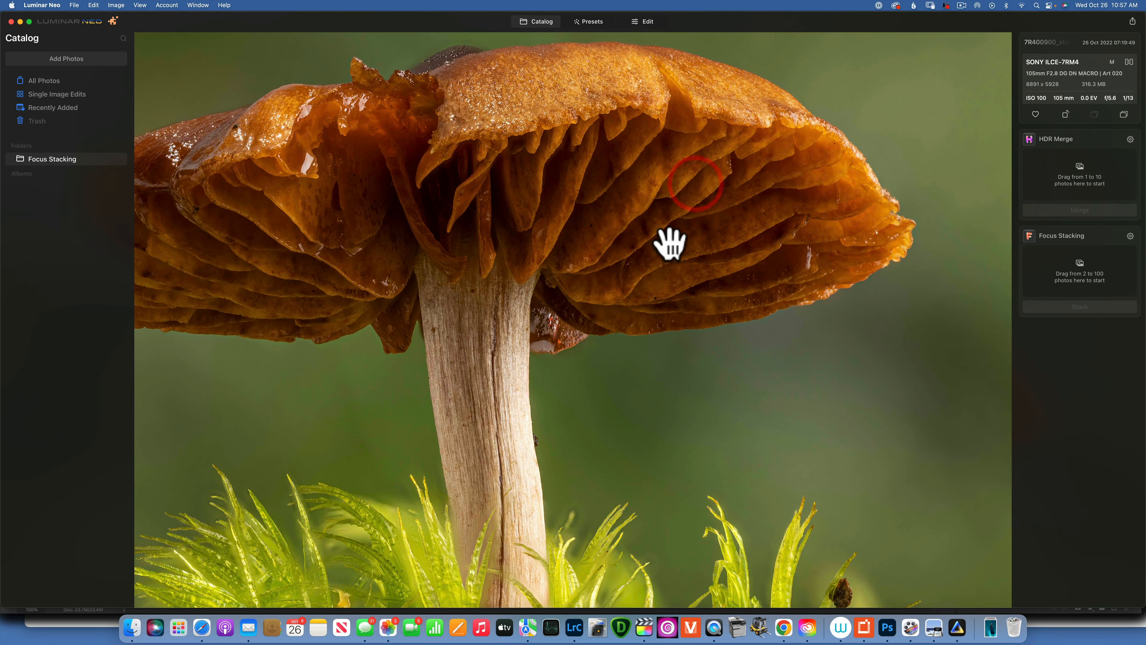
{"action": "left_click_drag", "start_coordinate": [670, 245], "coordinate": [251, 385]}
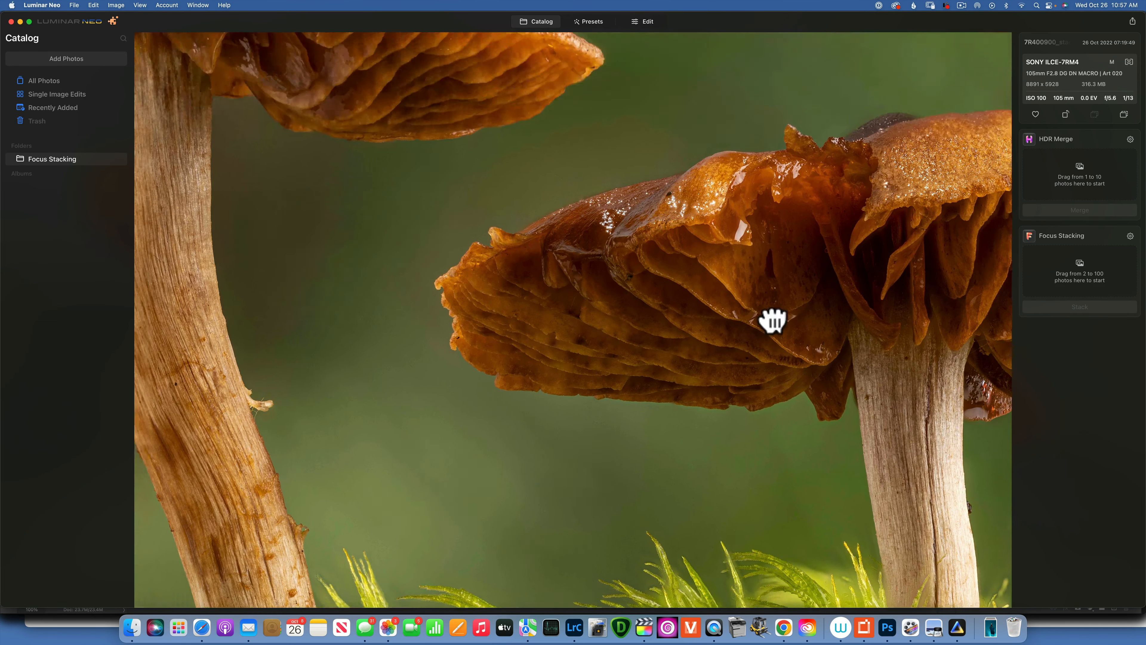
{"action": "left_click_drag", "start_coordinate": [772, 320], "coordinate": [469, 243]}
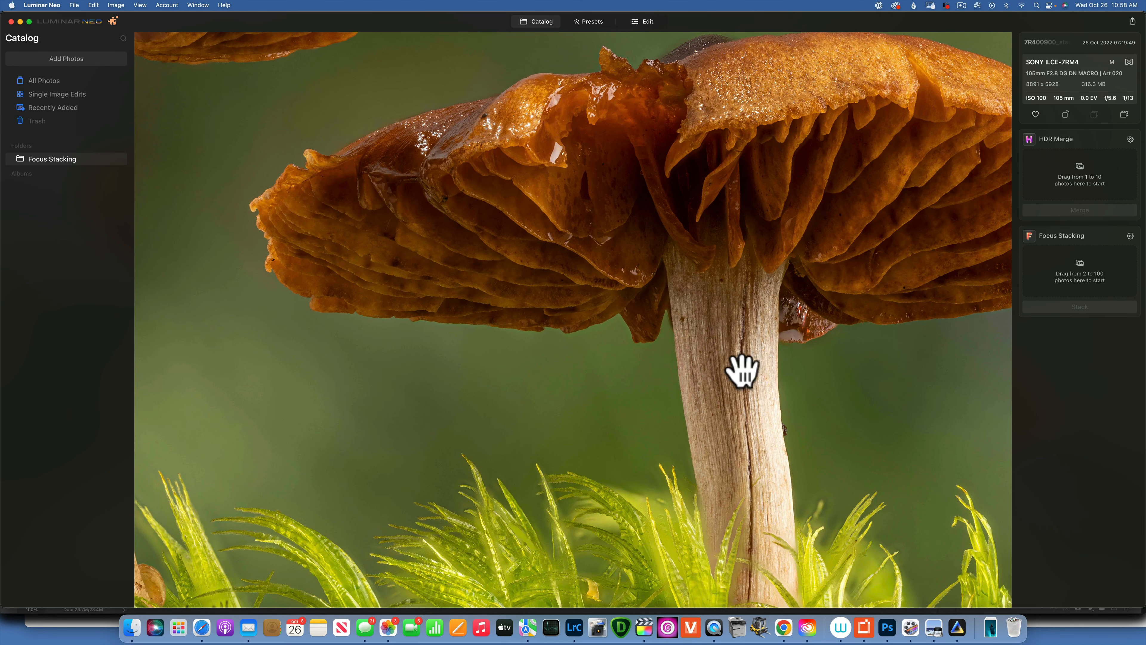
{"action": "left_click_drag", "start_coordinate": [742, 369], "coordinate": [592, 298]}
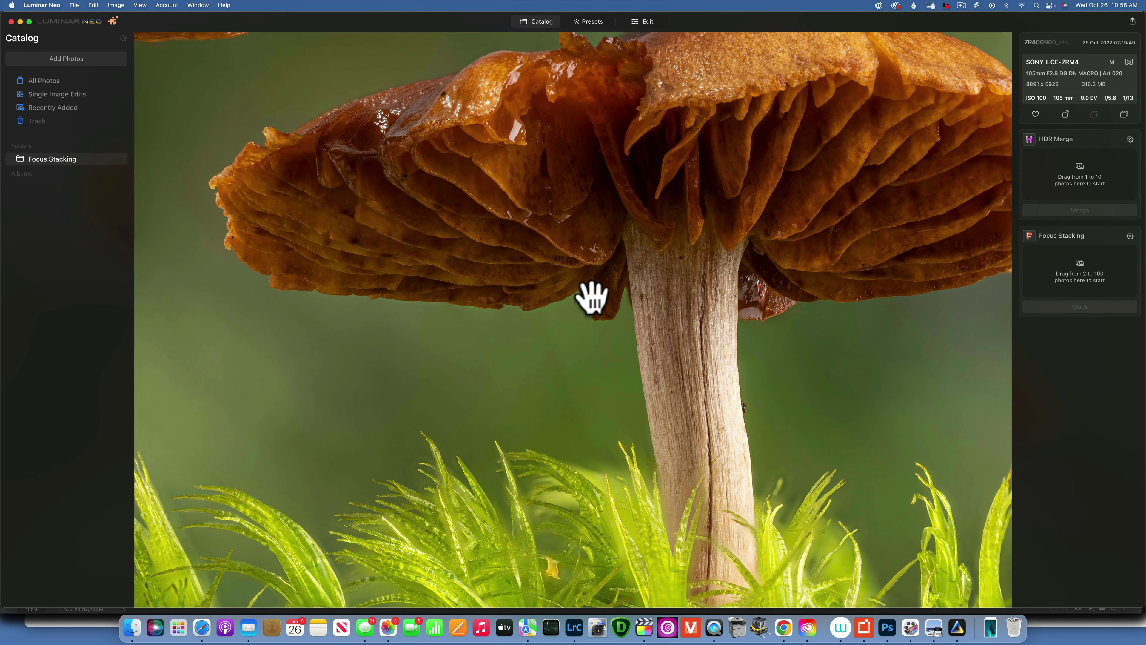
{"action": "left_click_drag", "start_coordinate": [592, 296], "coordinate": [351, 264]}
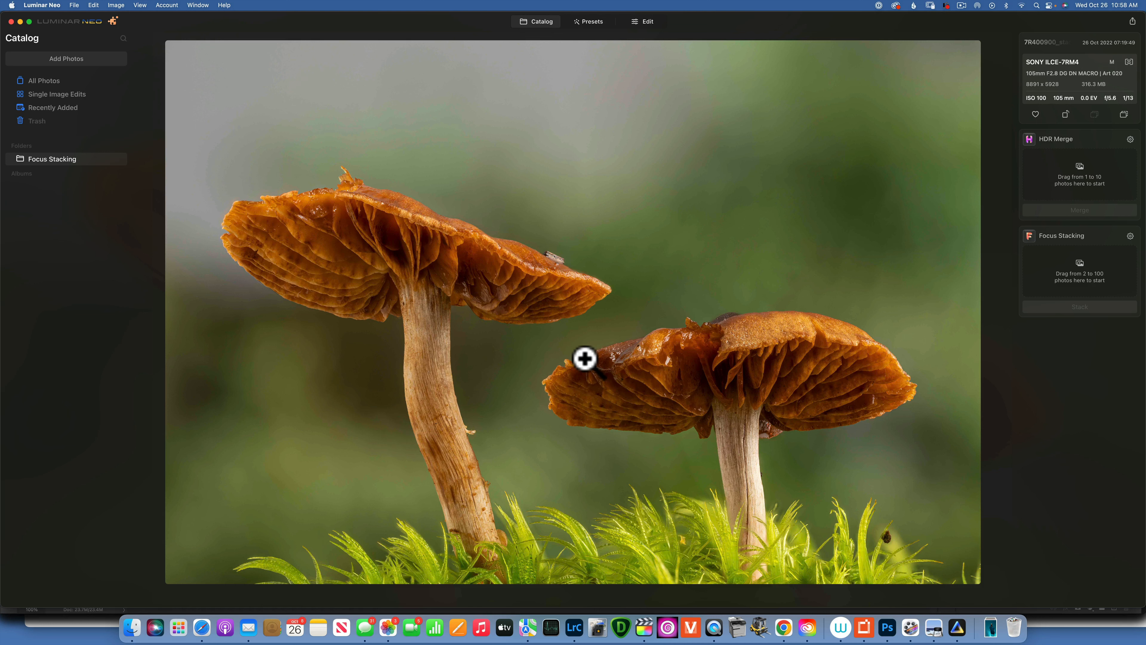
{"action": "mouse_move", "coordinate": [708, 221]}
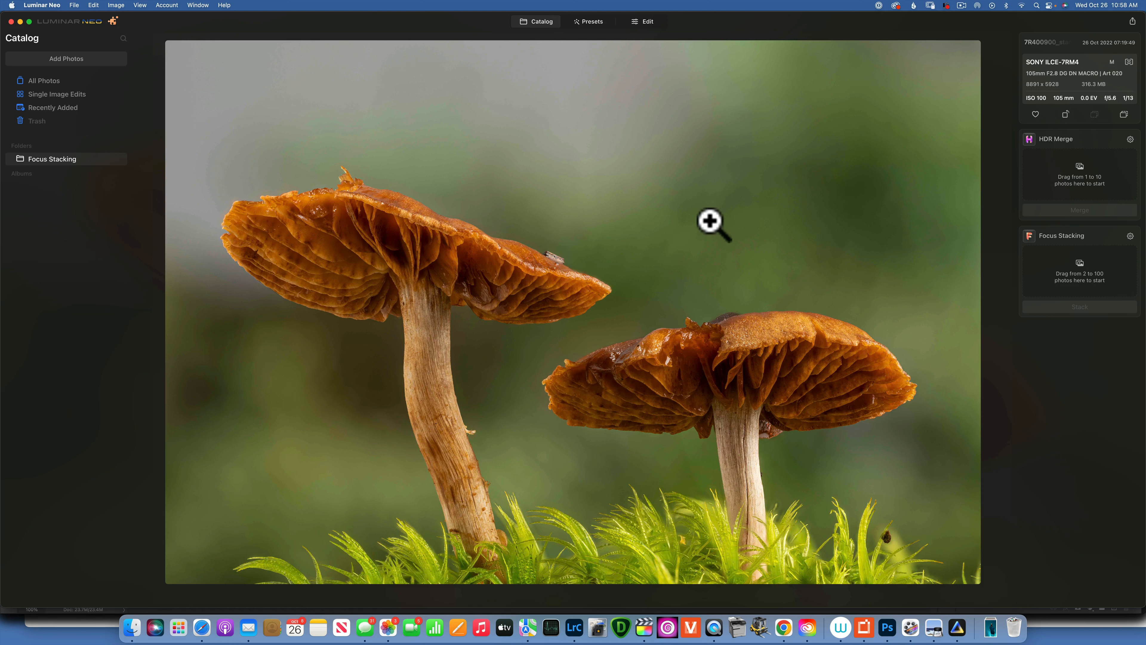
{"action": "mouse_move", "coordinate": [524, 302]}
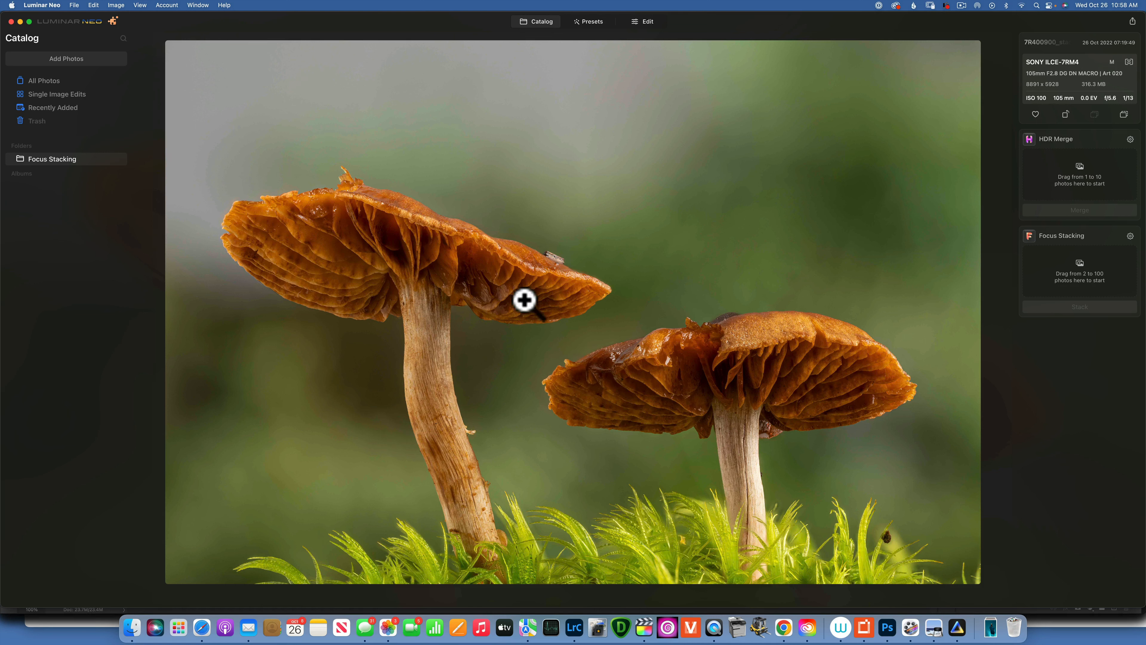
{"action": "mouse_move", "coordinate": [512, 285]}
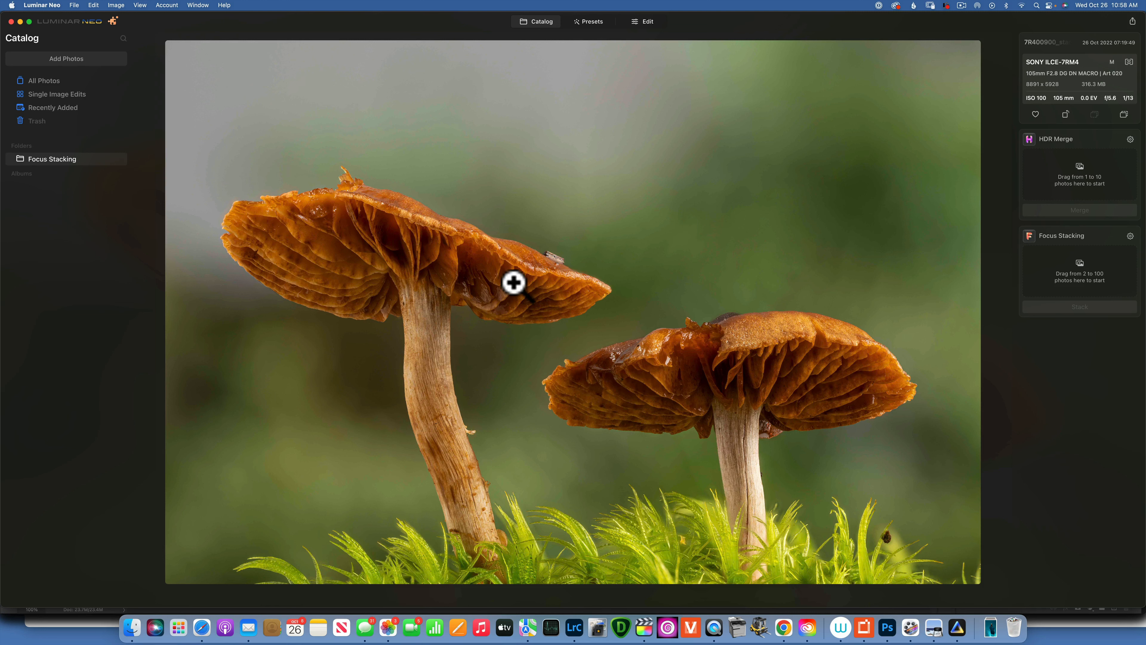